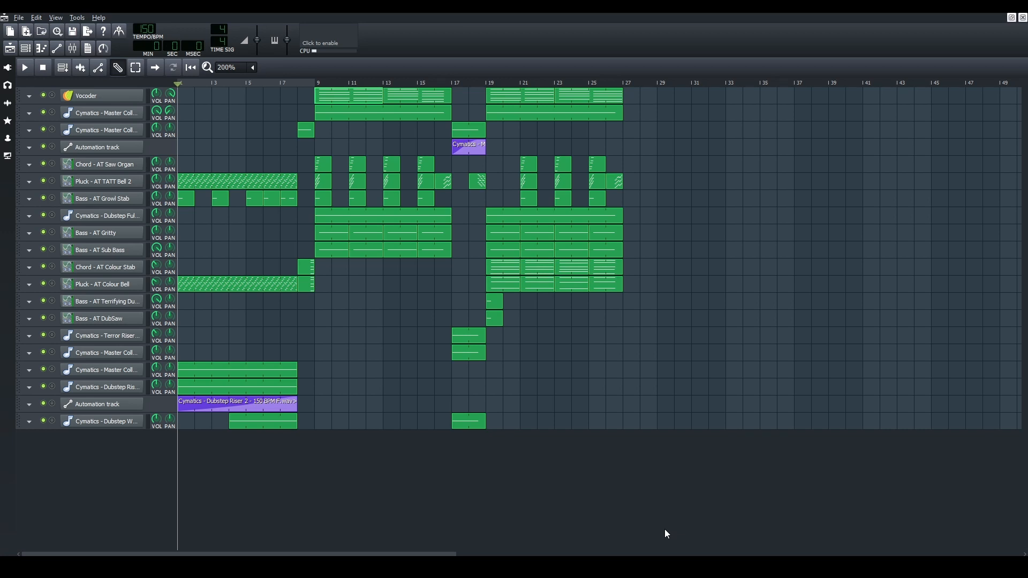
{"action": "mouse_move", "coordinate": [207, 104]}
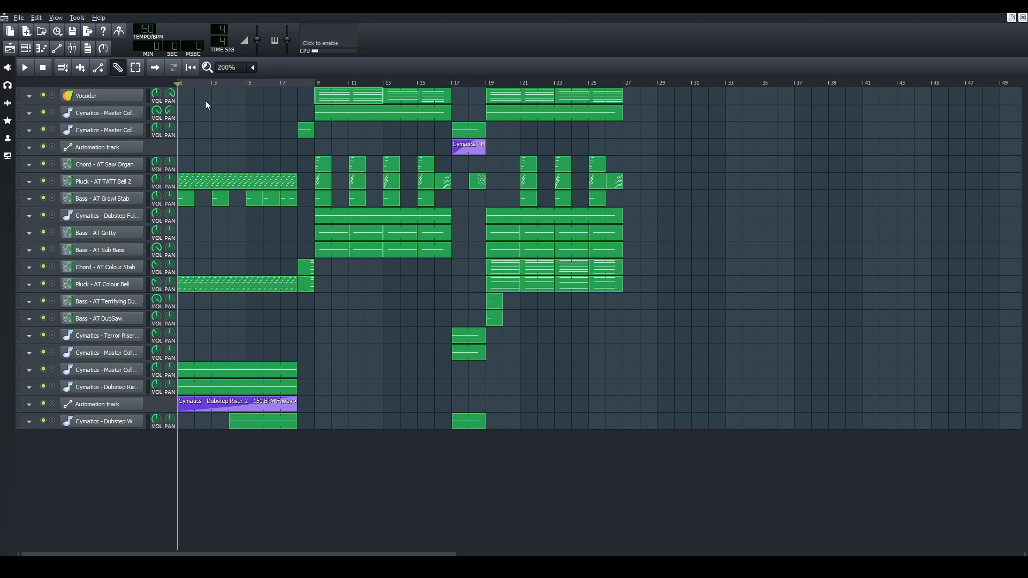
{"action": "mouse_move", "coordinate": [882, 458]}
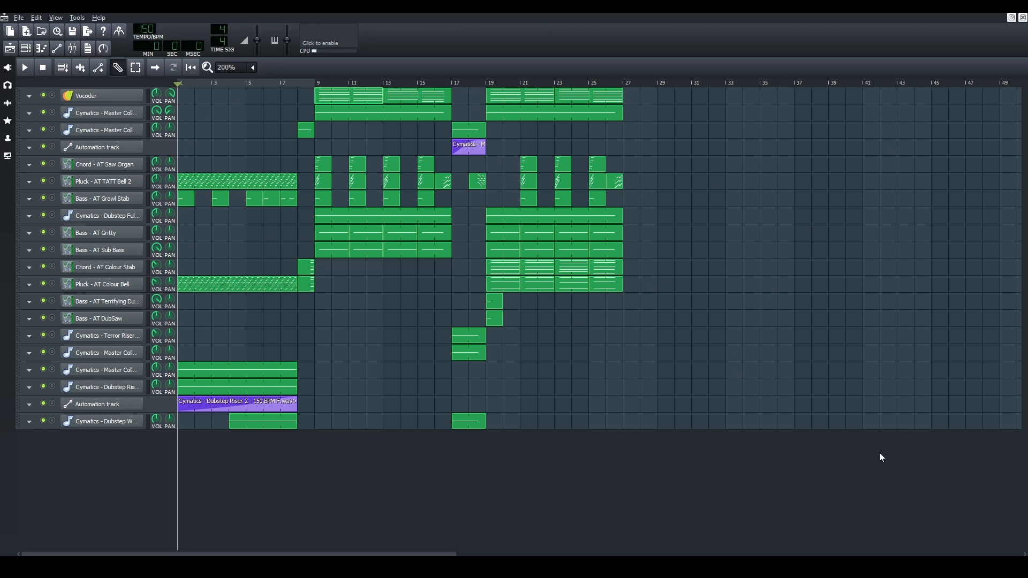
Inspect the notes of the Pluck bell and Colour Stab chord patterns.
{"action": "double_click", "coordinate": [235, 181]}
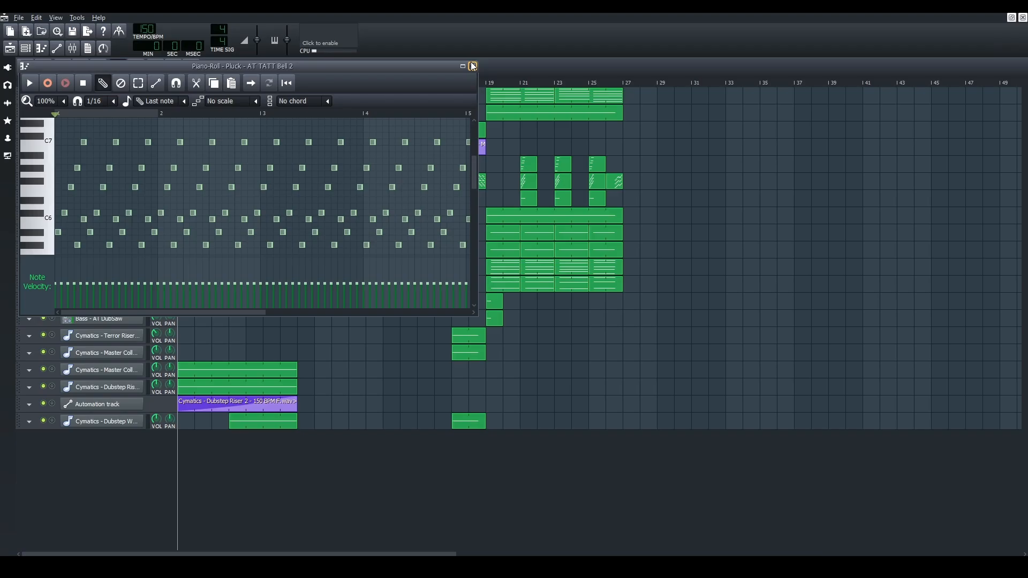
{"action": "left_click", "coordinate": [472, 65]}
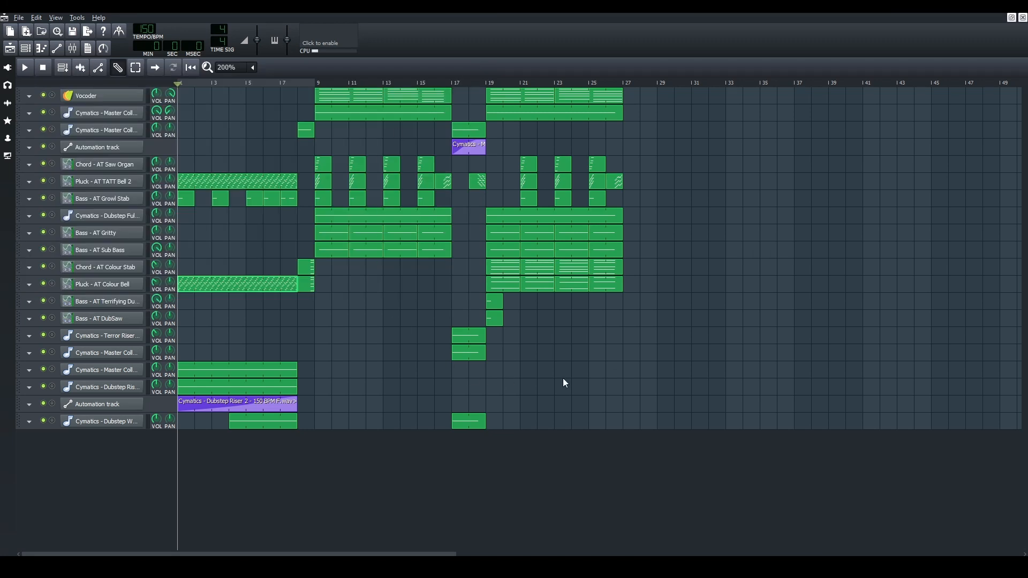
{"action": "mouse_move", "coordinate": [505, 274]}
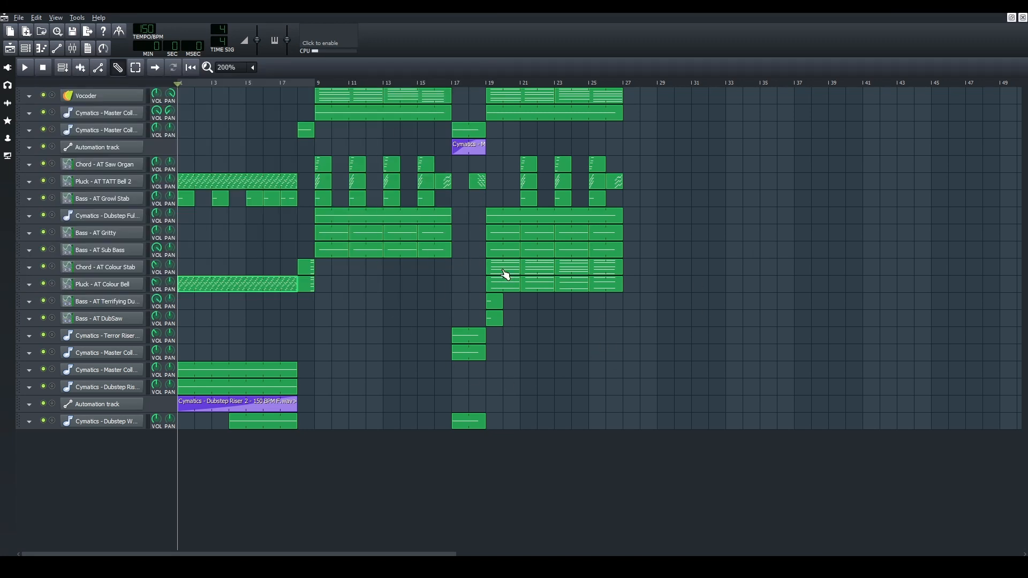
{"action": "double_click", "coordinate": [506, 274]}
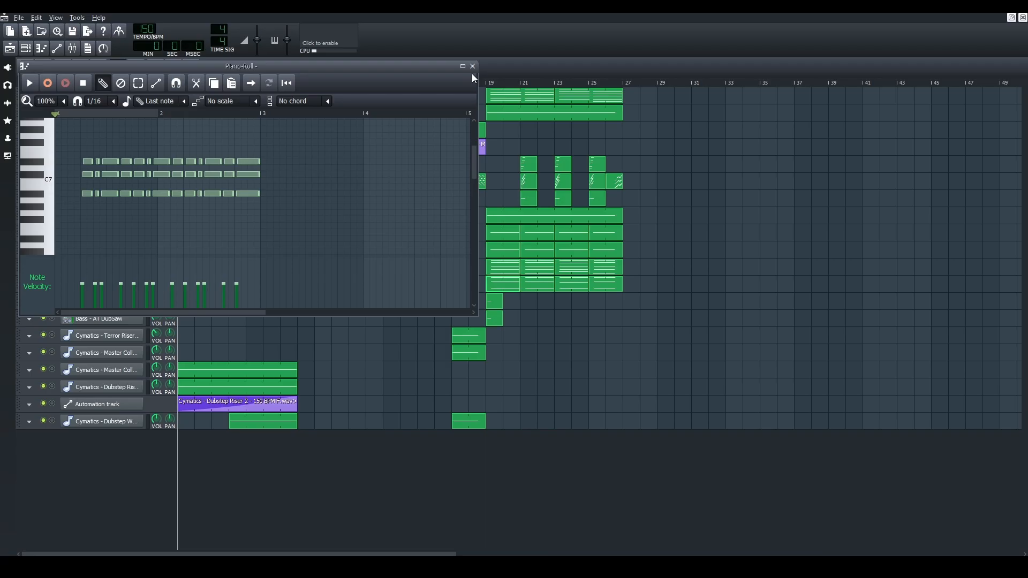
{"action": "left_click", "coordinate": [473, 66]}
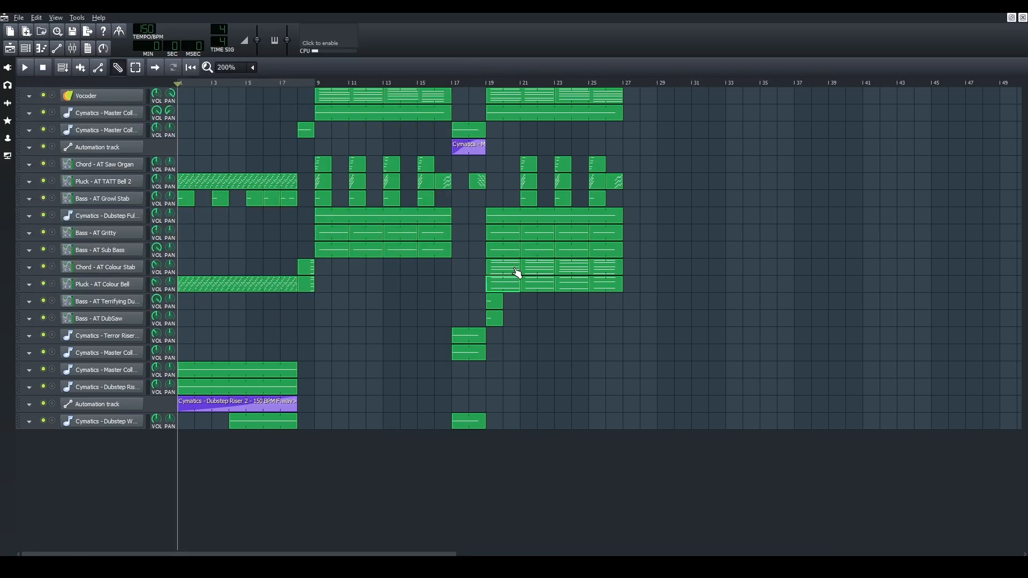
{"action": "double_click", "coordinate": [517, 274]}
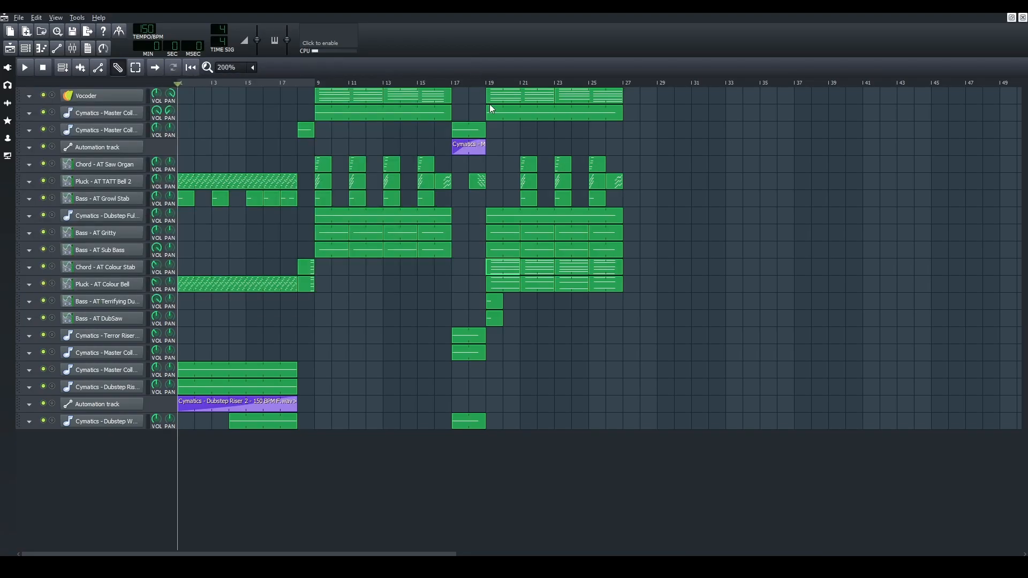
{"action": "mouse_move", "coordinate": [342, 246]}
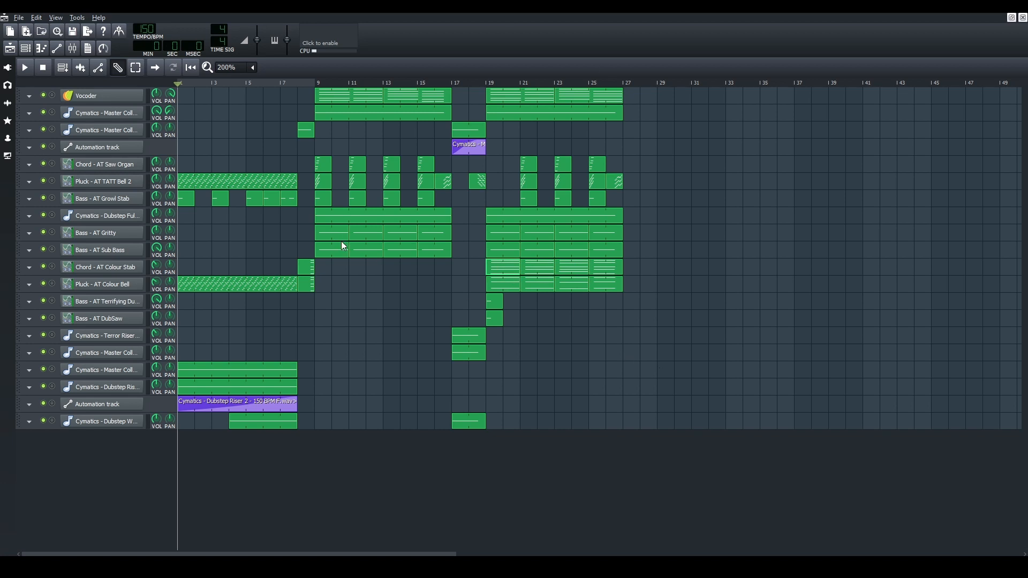
{"action": "mouse_move", "coordinate": [650, 426]}
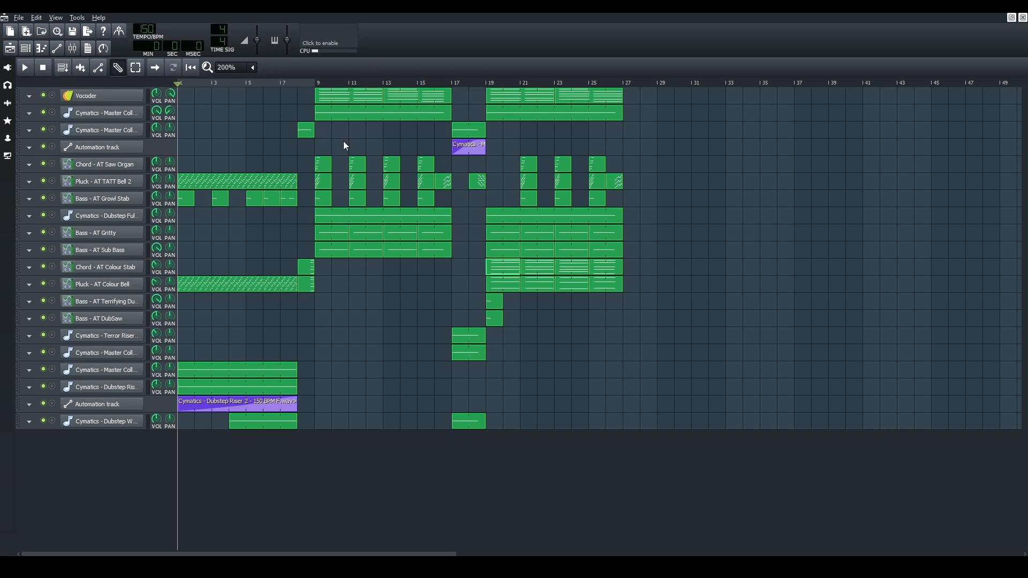
{"action": "mouse_move", "coordinate": [143, 126]}
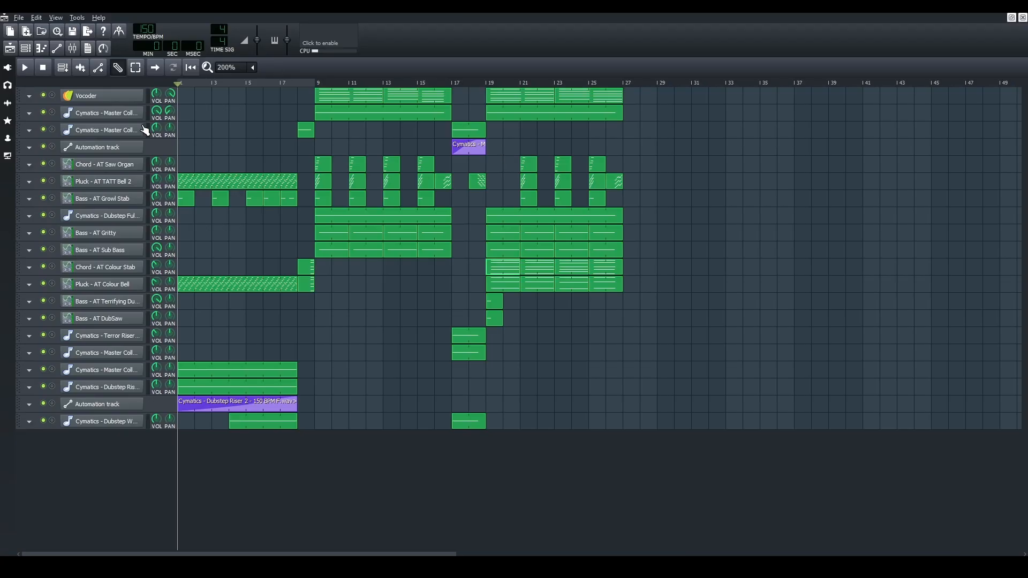
{"action": "mouse_move", "coordinate": [115, 152]}
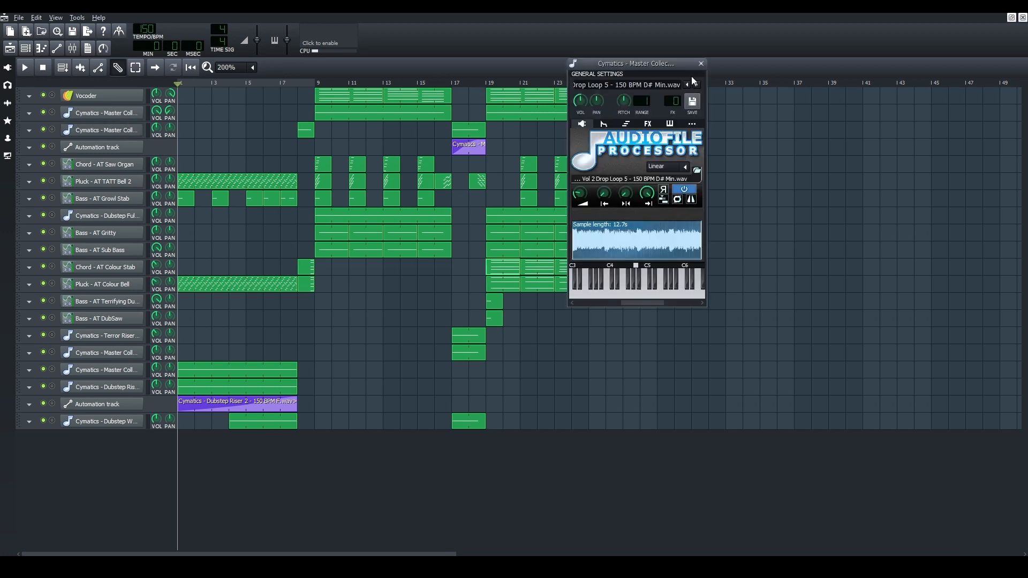
Replace the song with a new TripleOscillator-only project and show the instrument plugins list.
{"action": "left_click_drag", "start_coordinate": [635, 63], "coordinate": [615, 158]}
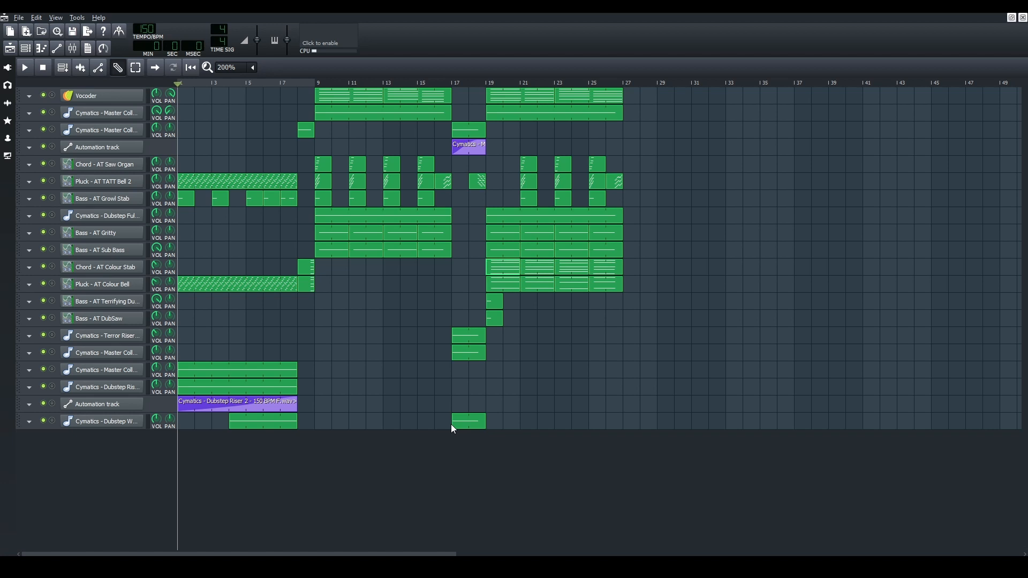
{"action": "mouse_move", "coordinate": [457, 480]}
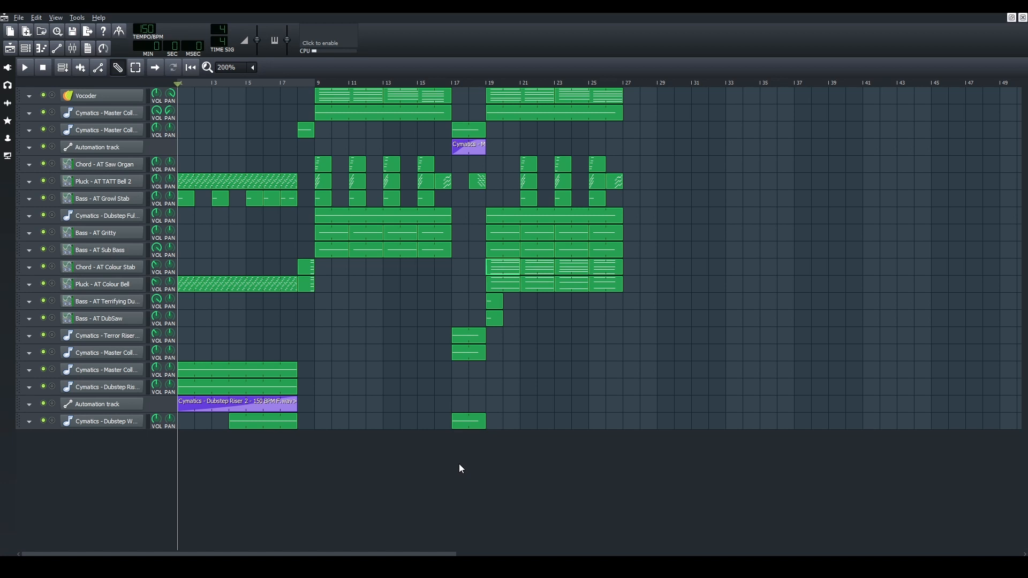
{"action": "mouse_move", "coordinate": [581, 519]}
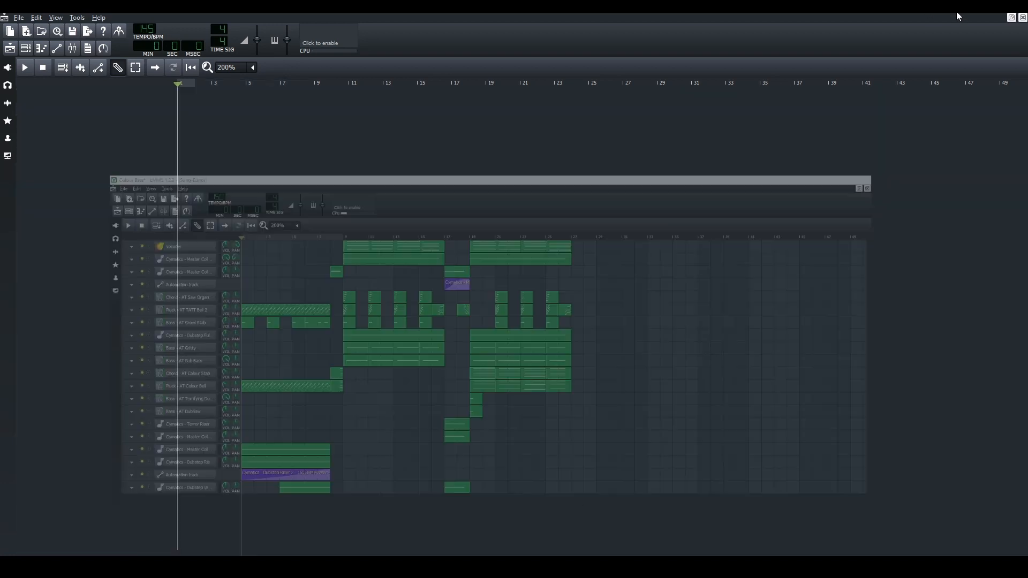
{"action": "left_click", "coordinate": [868, 188]}
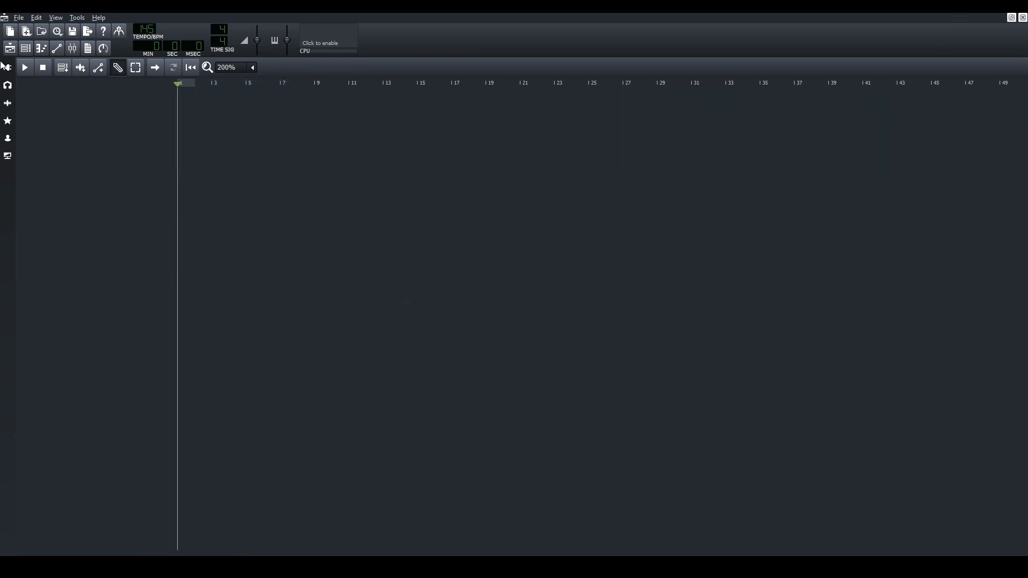
{"action": "left_click", "coordinate": [7, 84]}
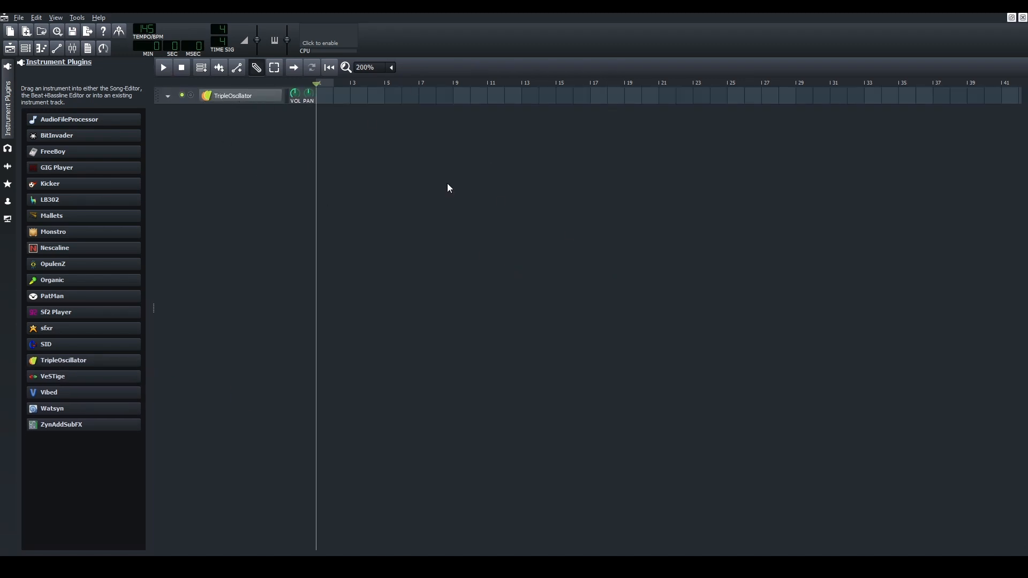
{"action": "mouse_move", "coordinate": [12, 170]}
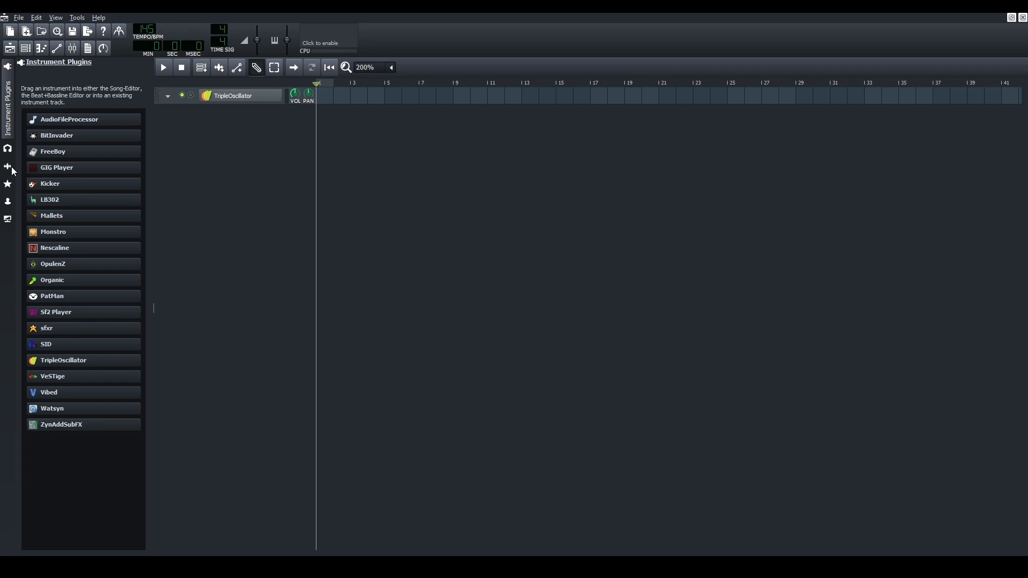
Open the sample library at the Cymatics Dubstep Starter Pack bass loops folder.
{"action": "left_click", "coordinate": [7, 102]}
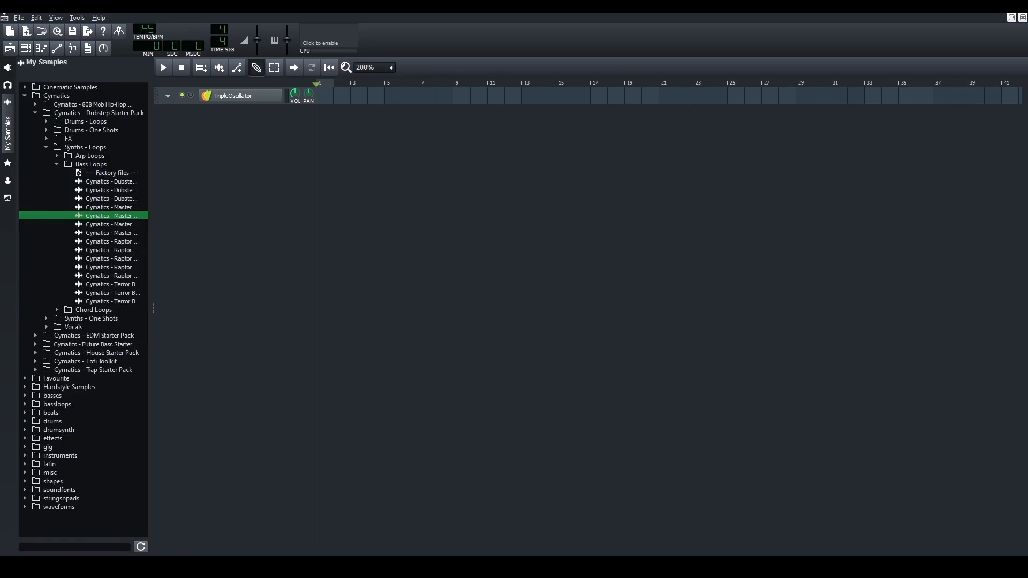
{"action": "mouse_move", "coordinate": [122, 199]}
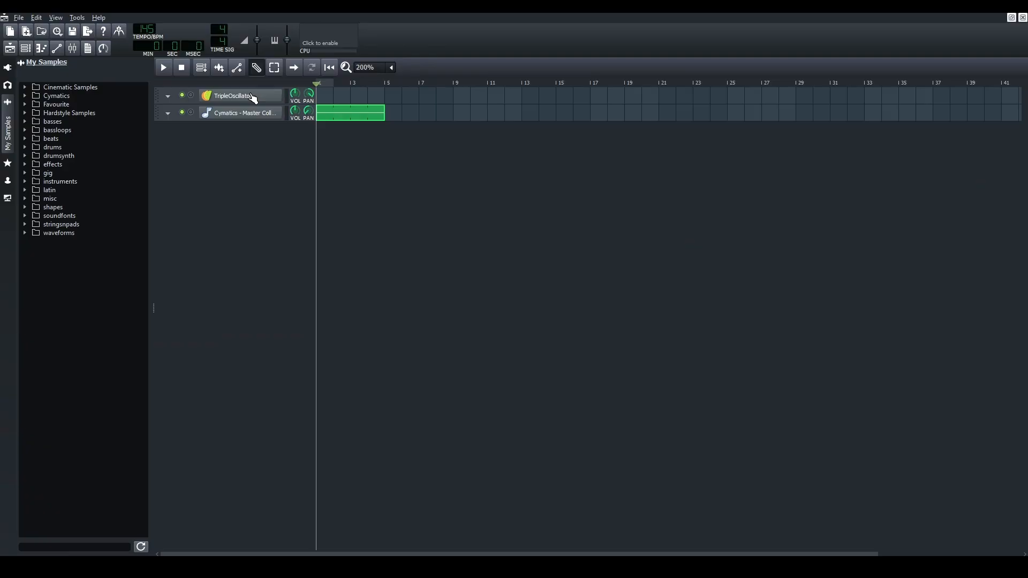
Detune OSC1 (CRS -7, FL -28 cents) as a saw, and change OSC3's waveform.
{"action": "left_click", "coordinate": [232, 95]}
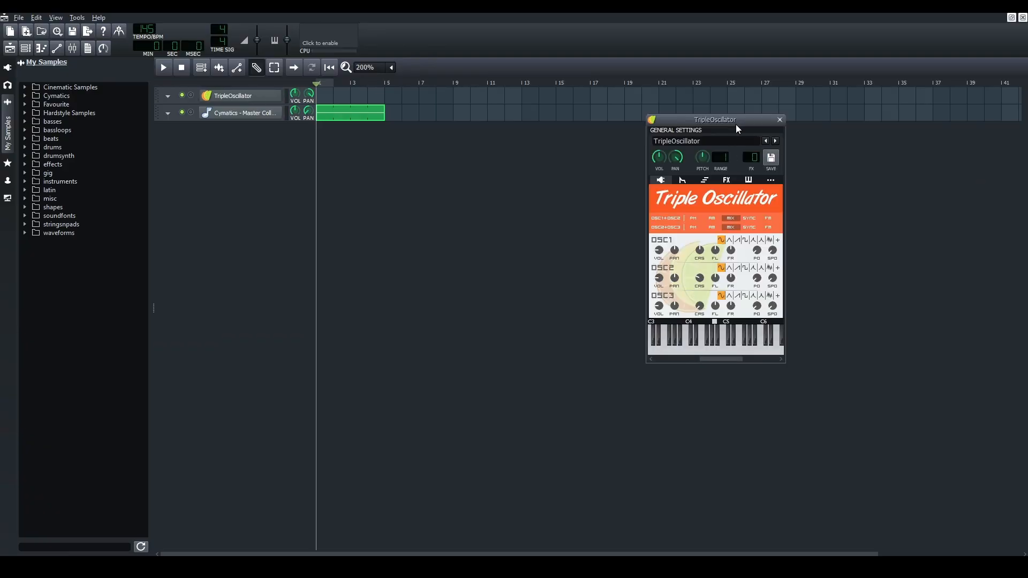
{"action": "left_click_drag", "start_coordinate": [715, 120], "coordinate": [548, 134]}
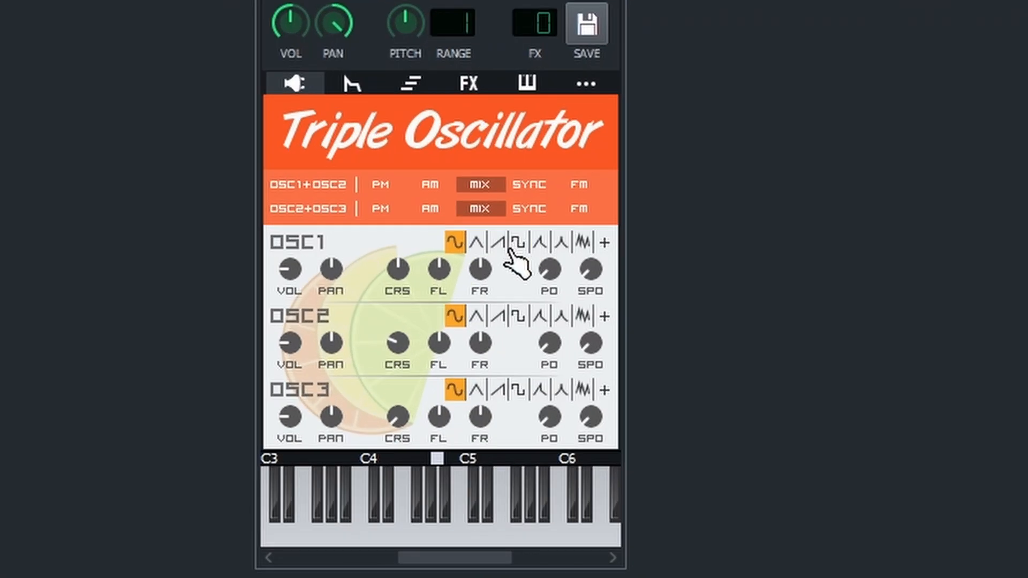
{"action": "mouse_move", "coordinate": [499, 252]}
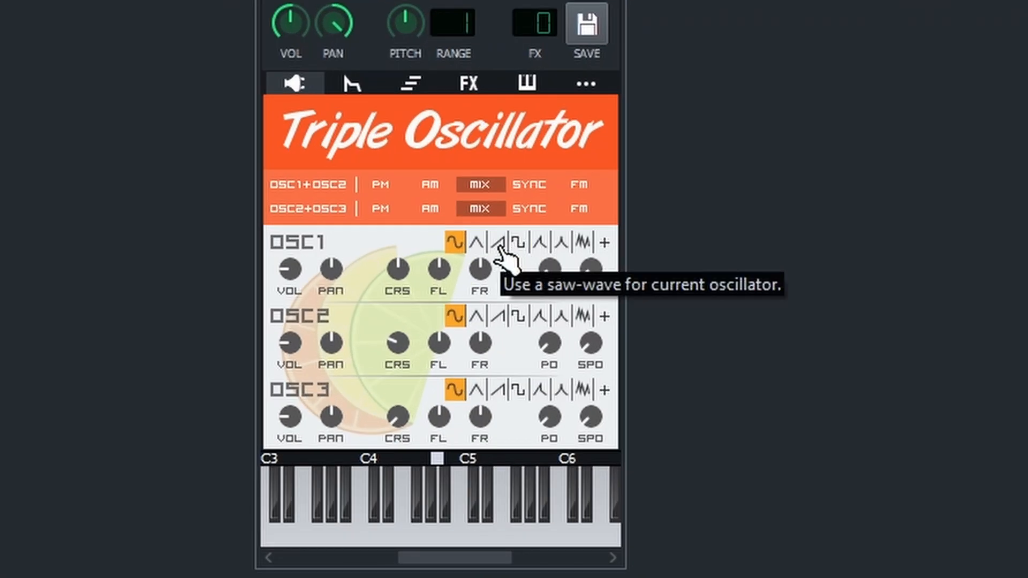
{"action": "left_click", "coordinate": [500, 243]}
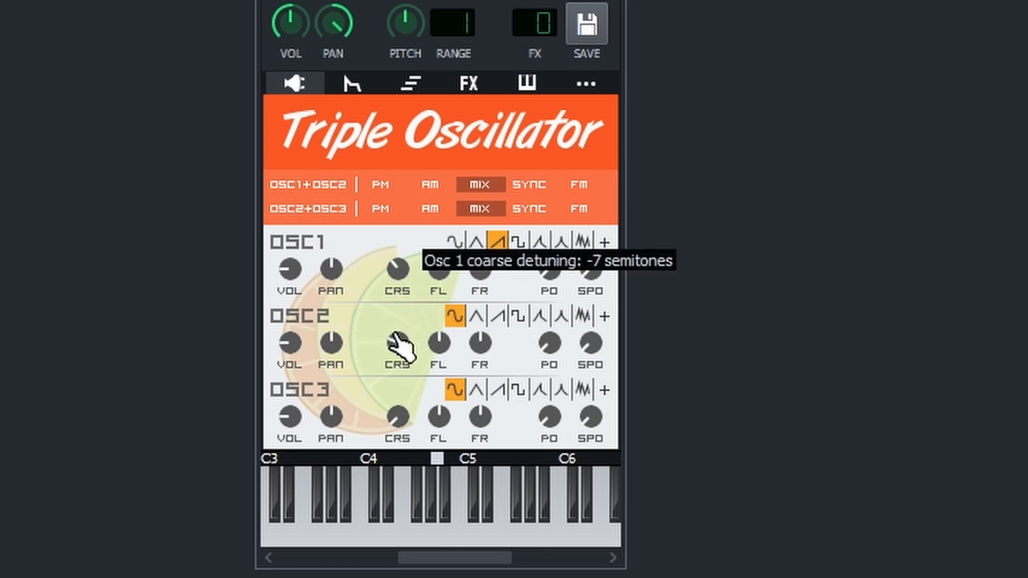
{"action": "mouse_move", "coordinate": [400, 400]}
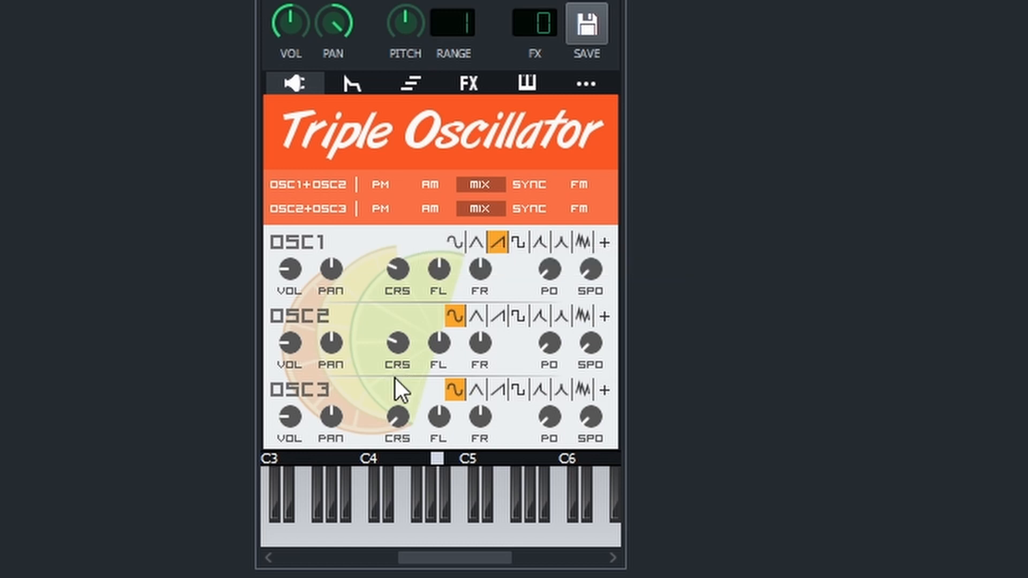
{"action": "mouse_move", "coordinate": [440, 277]}
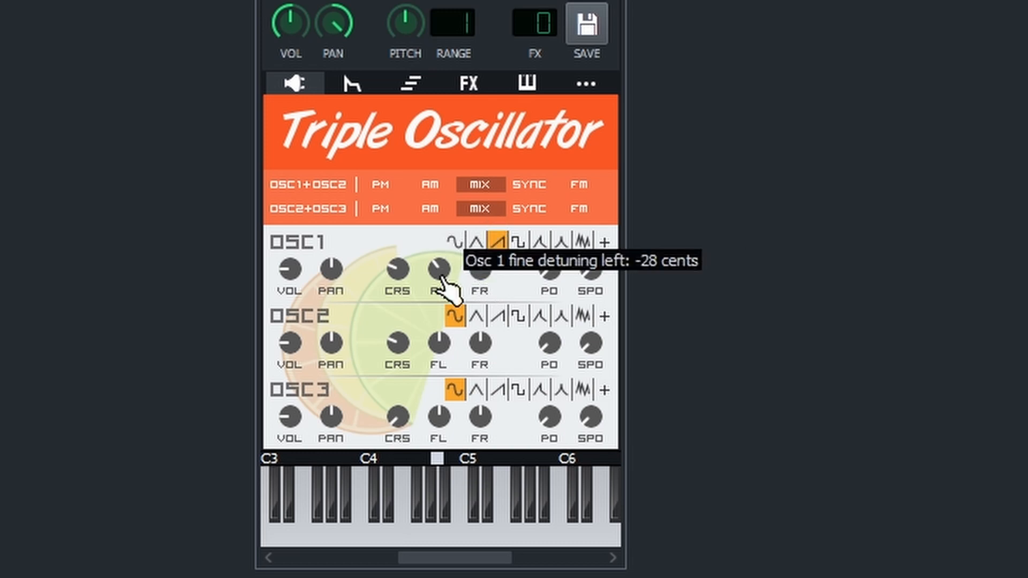
{"action": "mouse_move", "coordinate": [486, 320]}
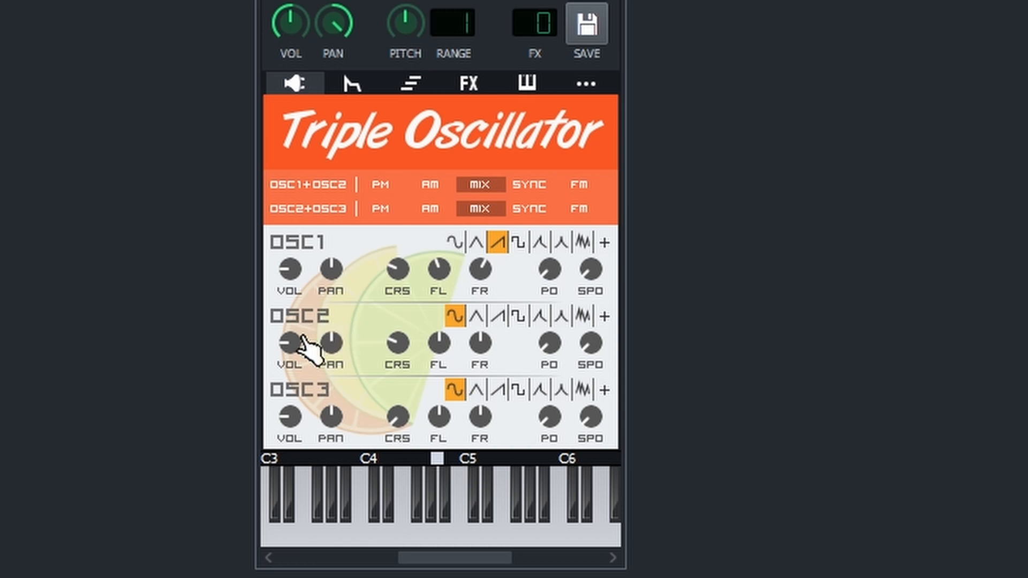
{"action": "mouse_move", "coordinate": [327, 416]}
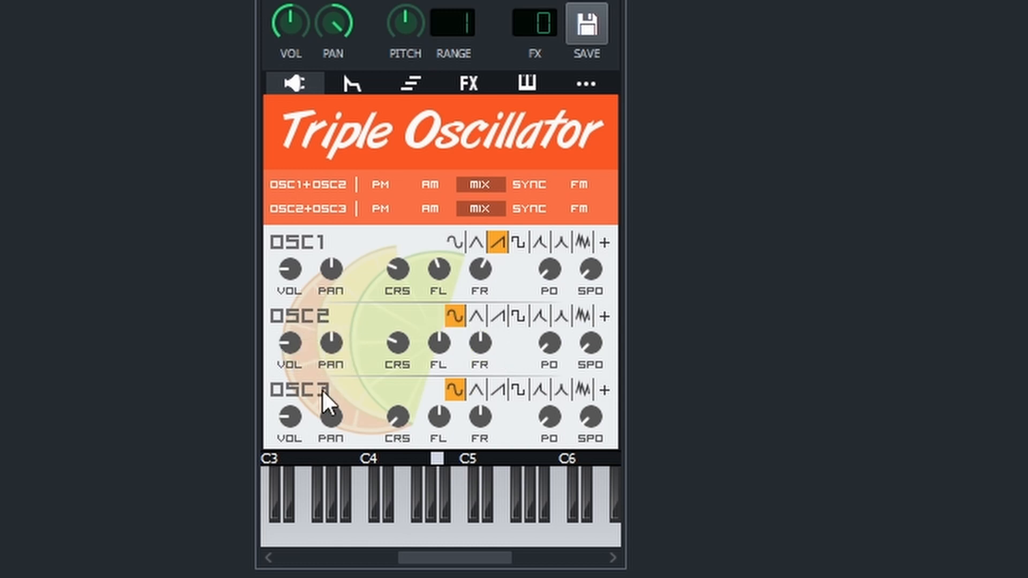
{"action": "mouse_move", "coordinate": [587, 404]}
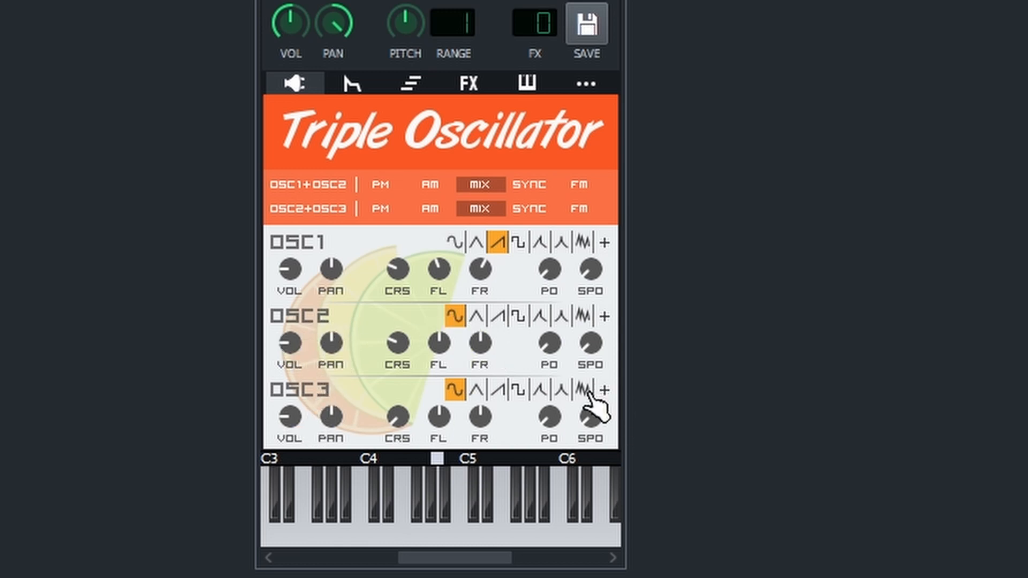
{"action": "left_click", "coordinate": [584, 390]}
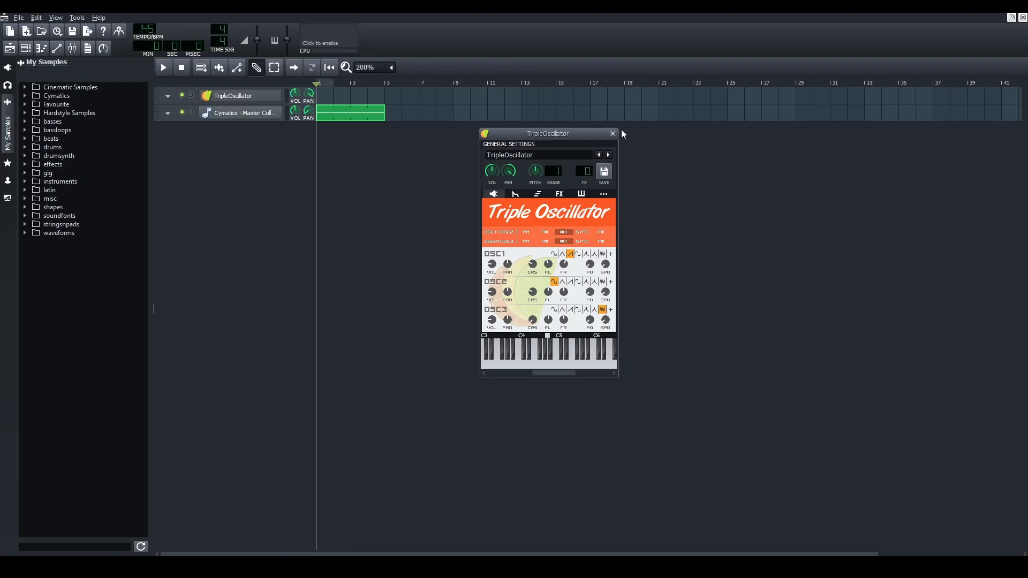
{"action": "left_click", "coordinate": [612, 133]}
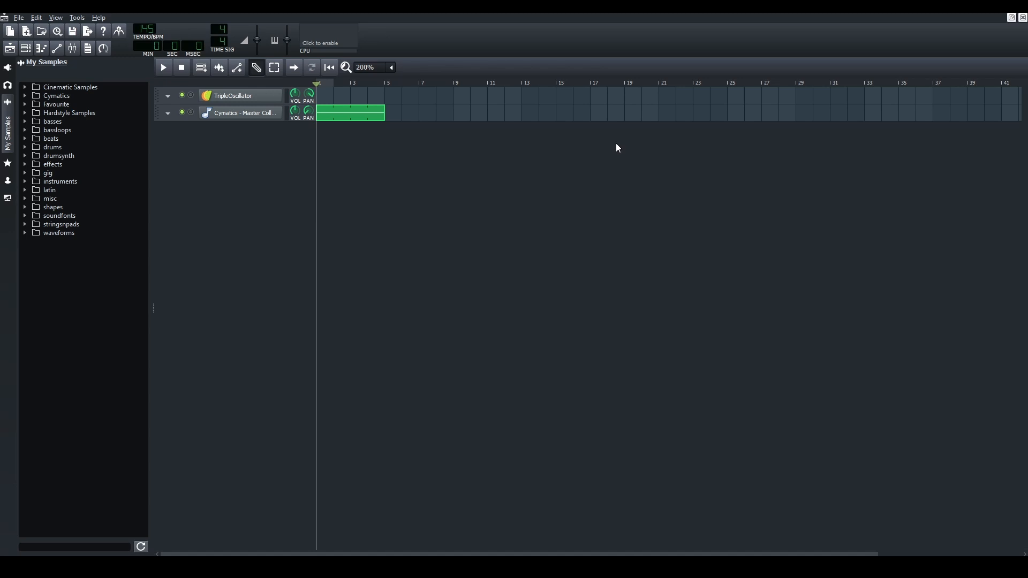
{"action": "mouse_move", "coordinate": [63, 53]}
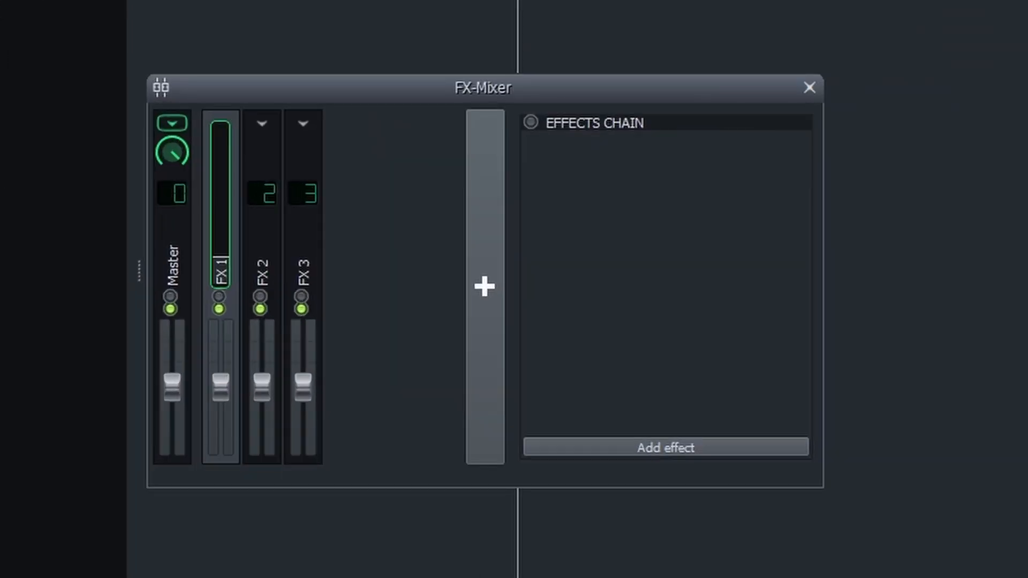
Rename mixer channels FX 1, FX 2 and FX 3 to Vocoder, Carrier and Modulator.
{"action": "type", "text": "Vocod"}
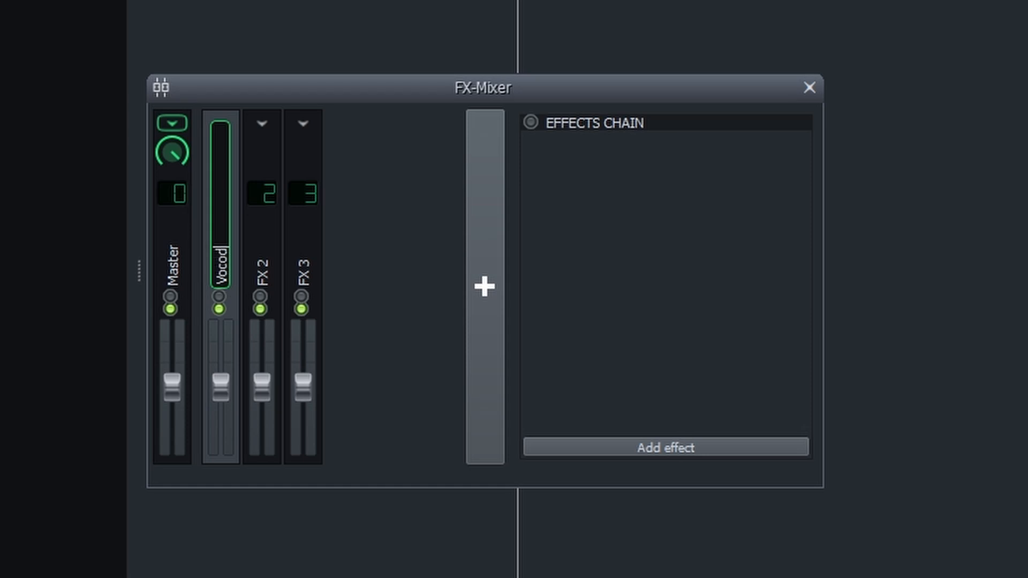
{"action": "left_click", "coordinate": [262, 270]}
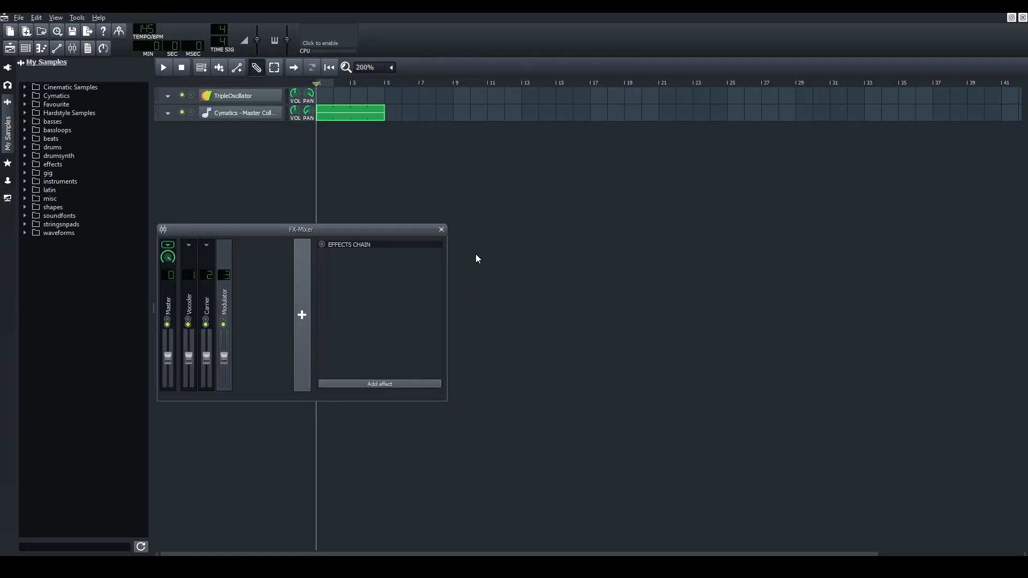
{"action": "left_click", "coordinate": [442, 229]}
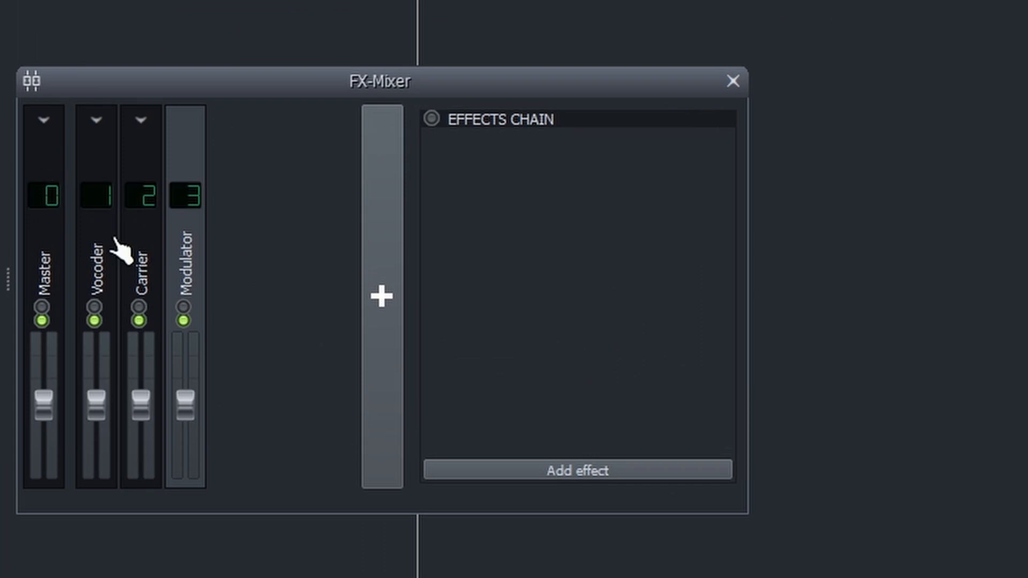
{"action": "mouse_move", "coordinate": [95, 281]}
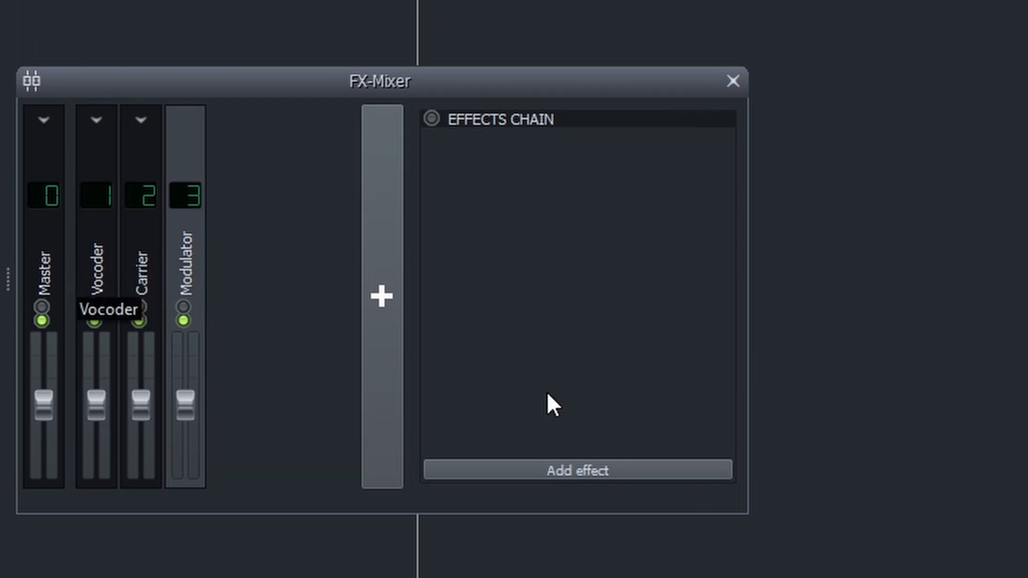
{"action": "mouse_move", "coordinate": [69, 273]}
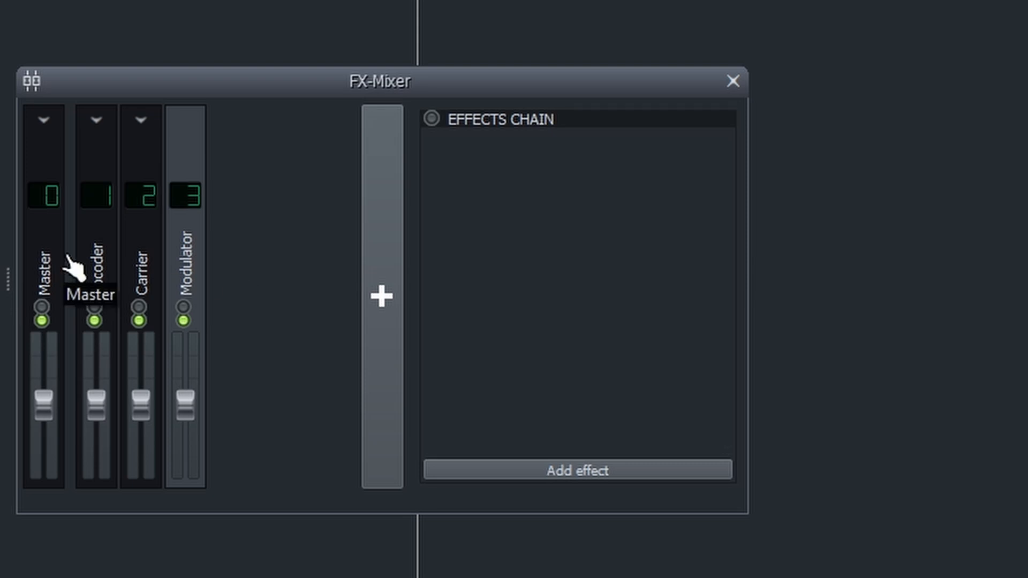
{"action": "mouse_move", "coordinate": [142, 301]}
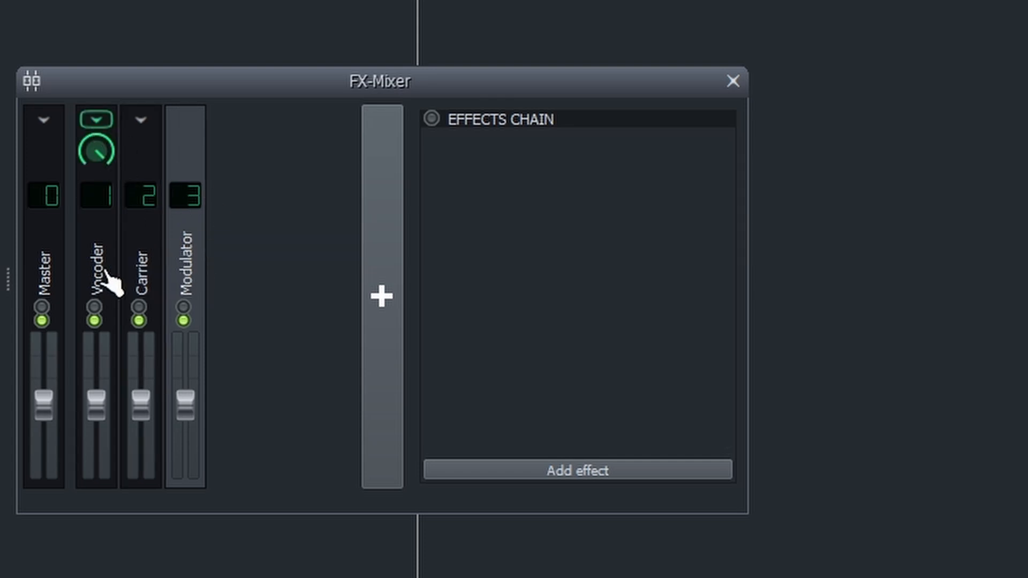
Add the LADSPA Vocoder effect to the Vocoder channel, then close the FX-Mixer.
{"action": "left_click", "coordinate": [575, 470]}
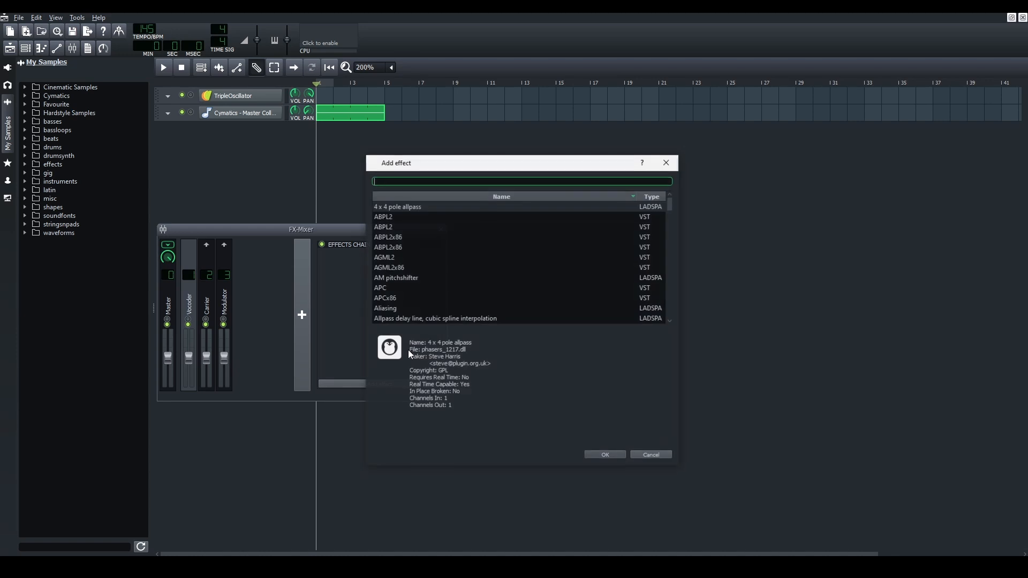
{"action": "type", "text": "voco"}
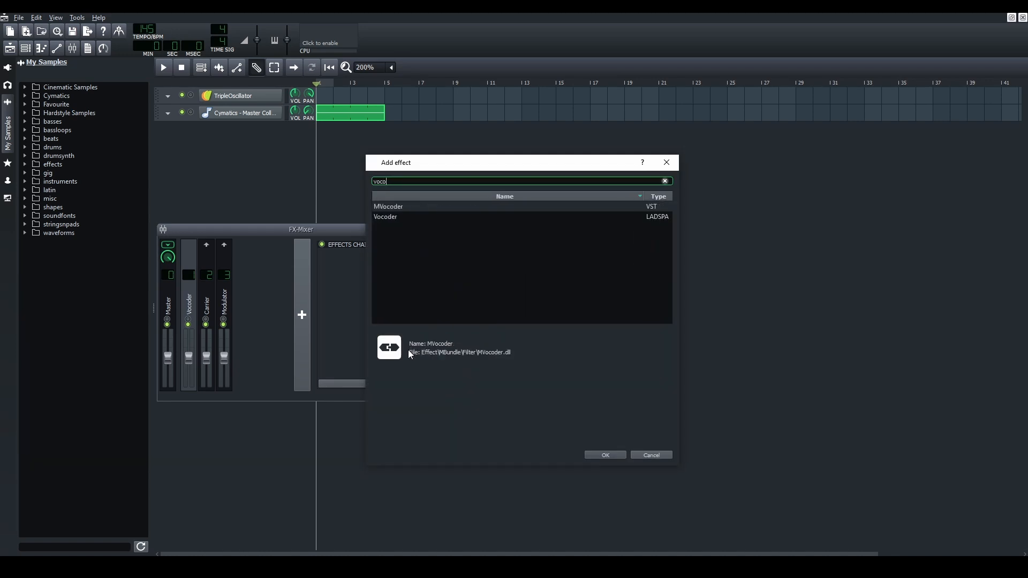
{"action": "left_click", "coordinate": [385, 217]}
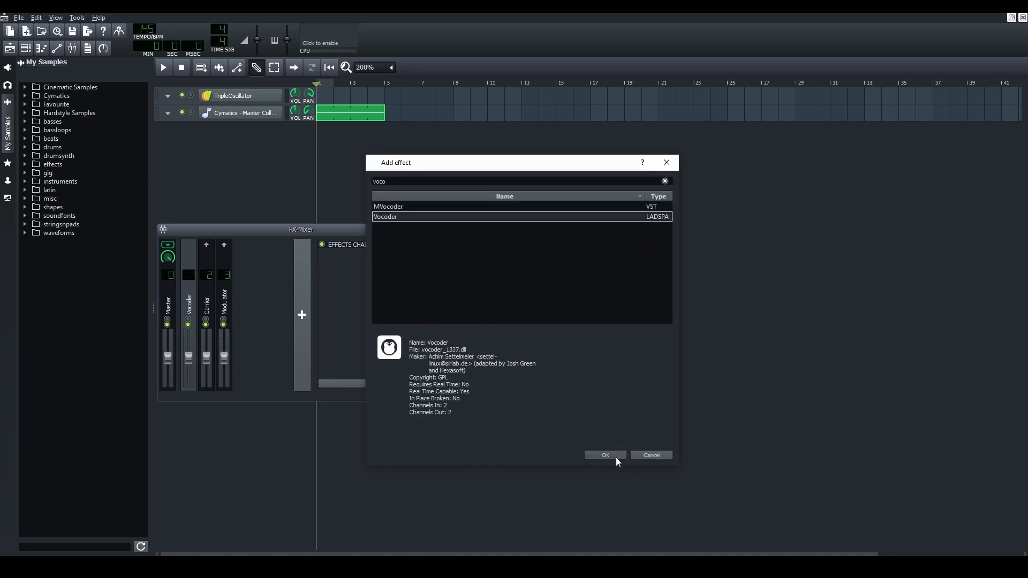
{"action": "left_click", "coordinate": [605, 455]}
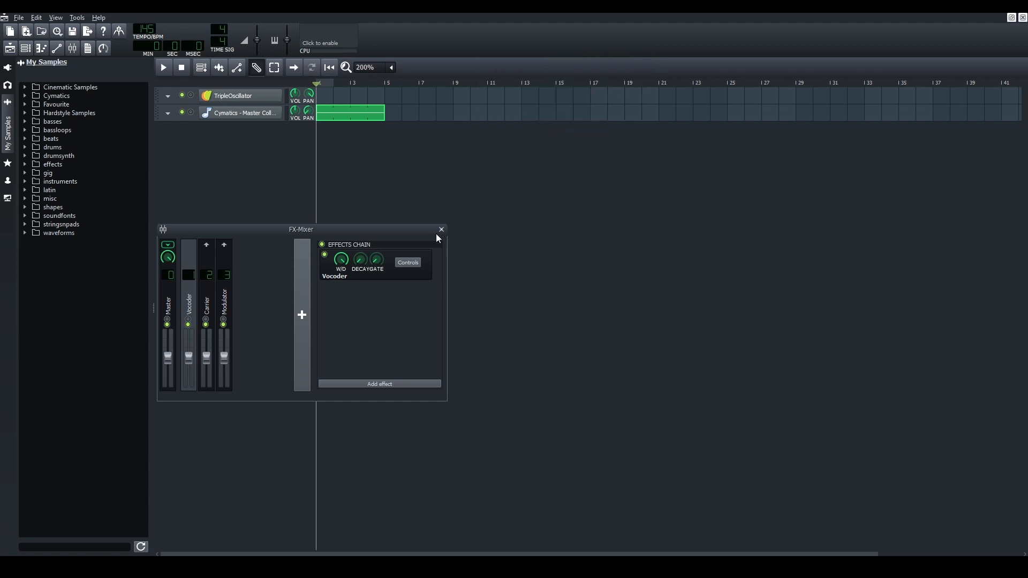
{"action": "left_click", "coordinate": [441, 229]}
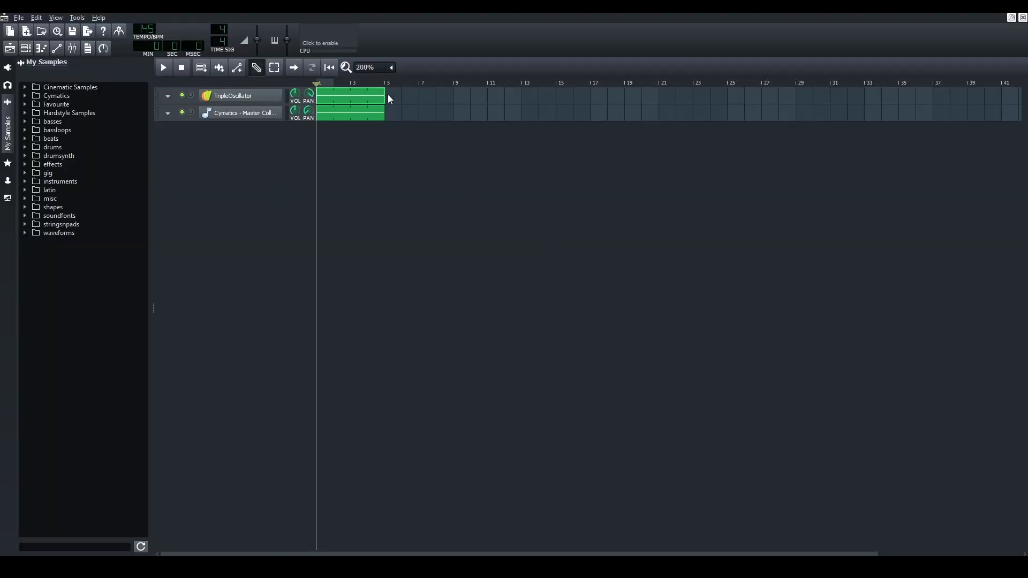
{"action": "mouse_move", "coordinate": [712, 422]}
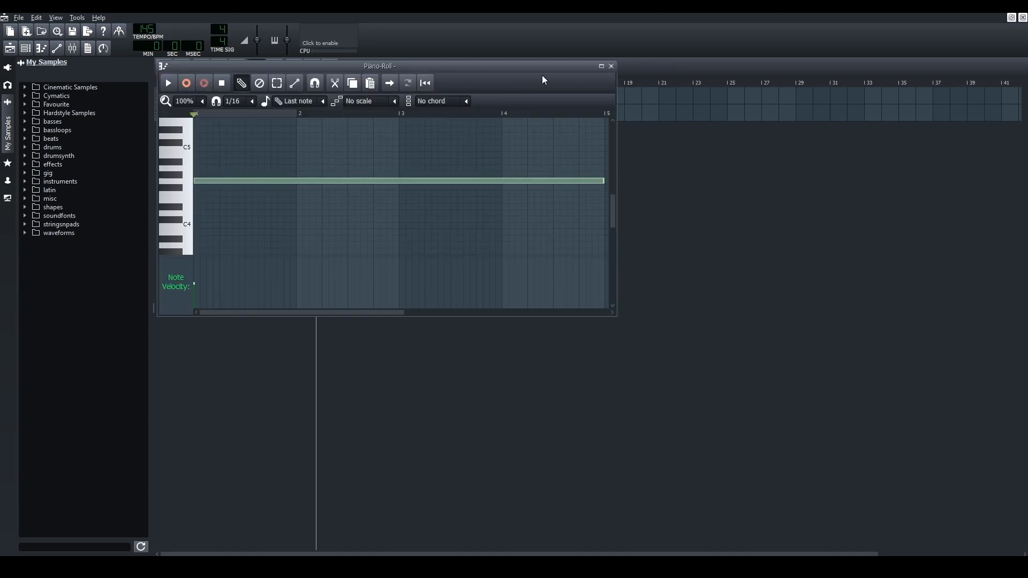
{"action": "mouse_move", "coordinate": [611, 67]}
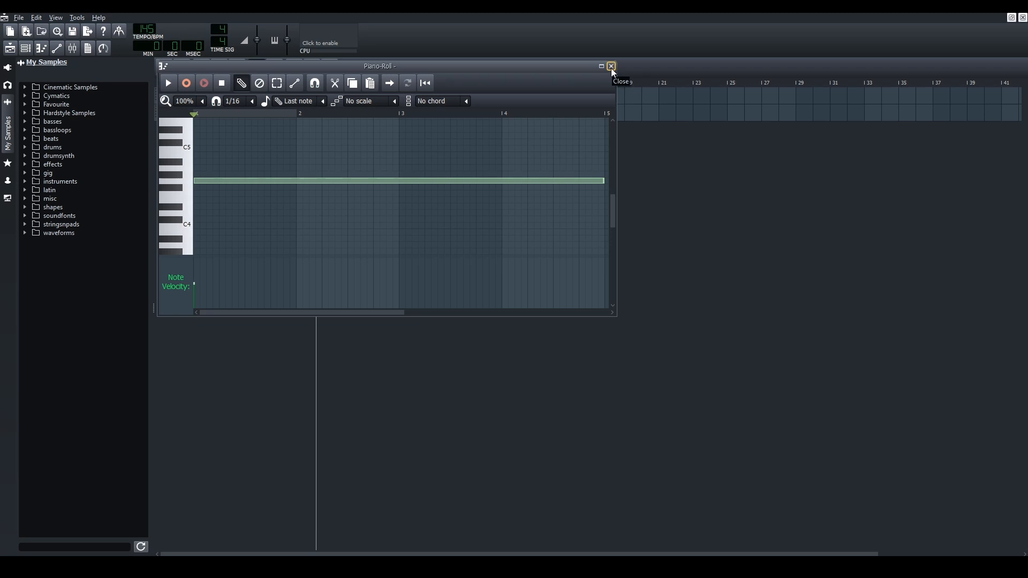
Close the Piano-Roll after viewing the pattern's single long note.
{"action": "left_click", "coordinate": [610, 67]}
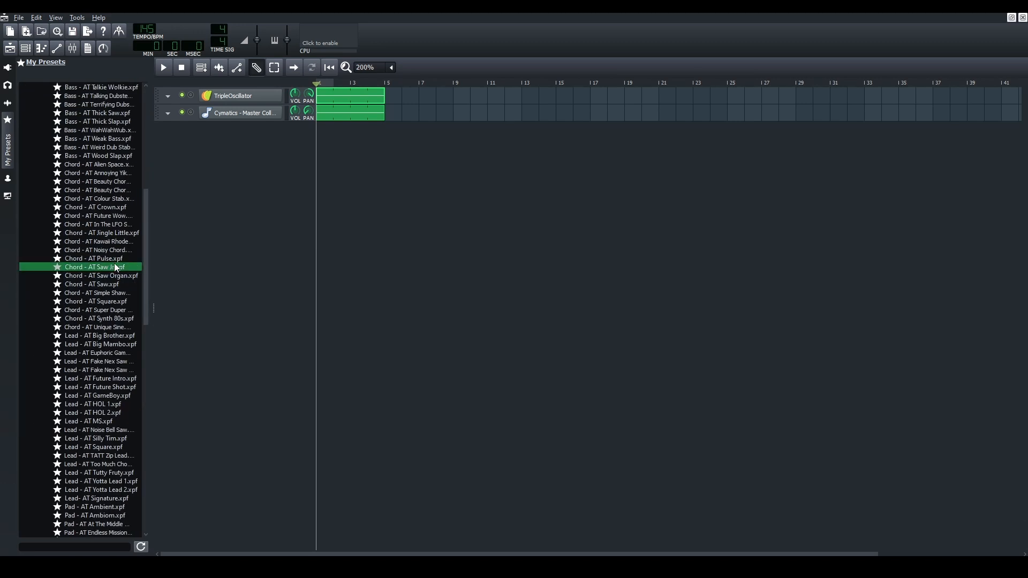
Load the Chord - AT Saw Jr preset as a track and stack chord notes in its pattern.
{"action": "double_click", "coordinate": [94, 267]}
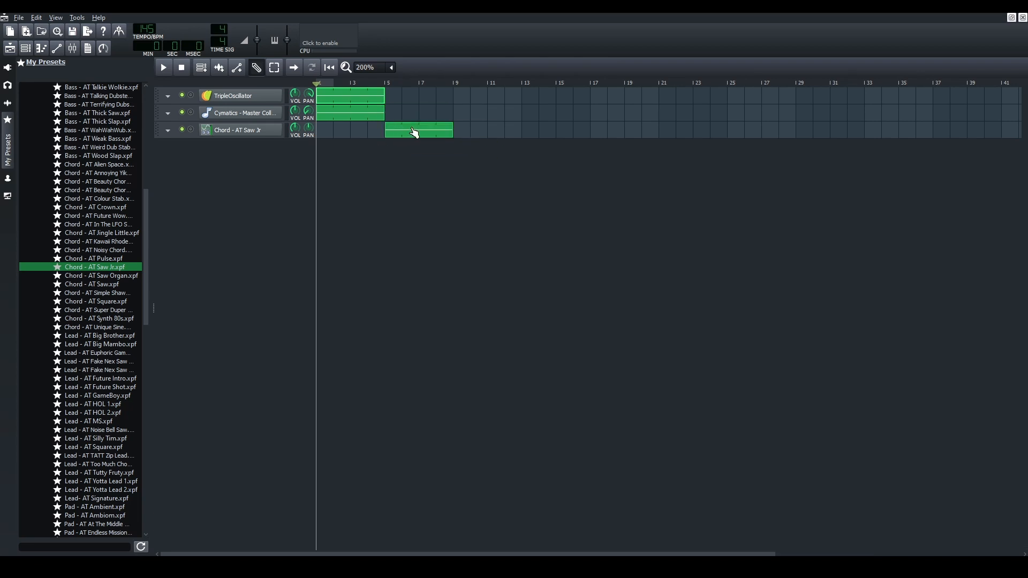
{"action": "double_click", "coordinate": [415, 131]}
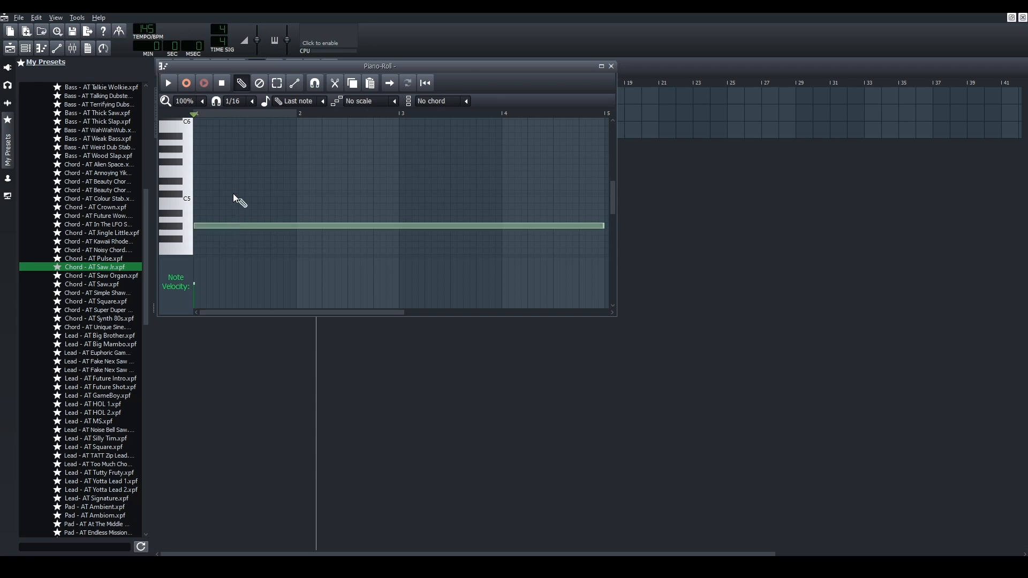
{"action": "mouse_move", "coordinate": [212, 212]}
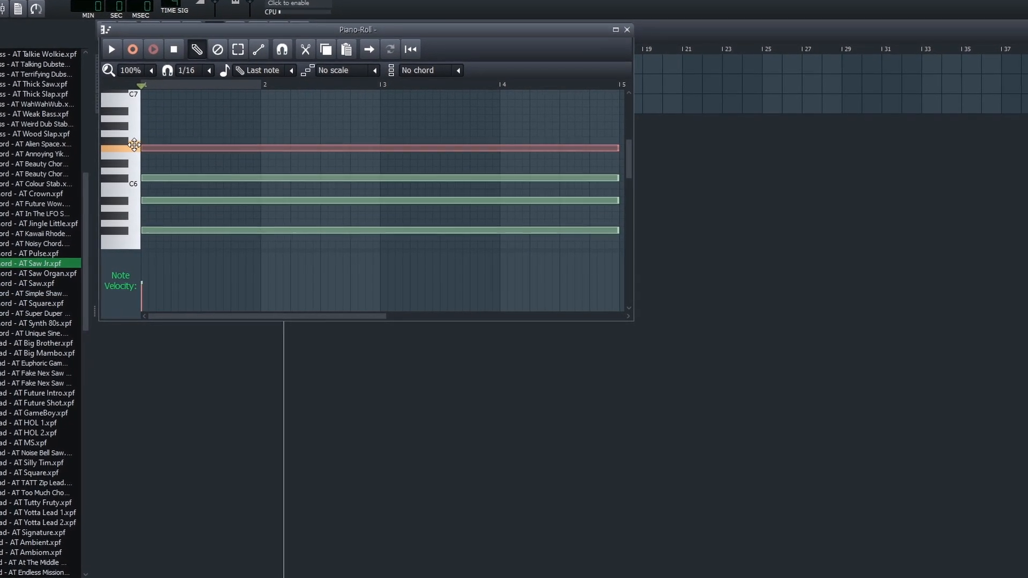
{"action": "left_click", "coordinate": [112, 50]}
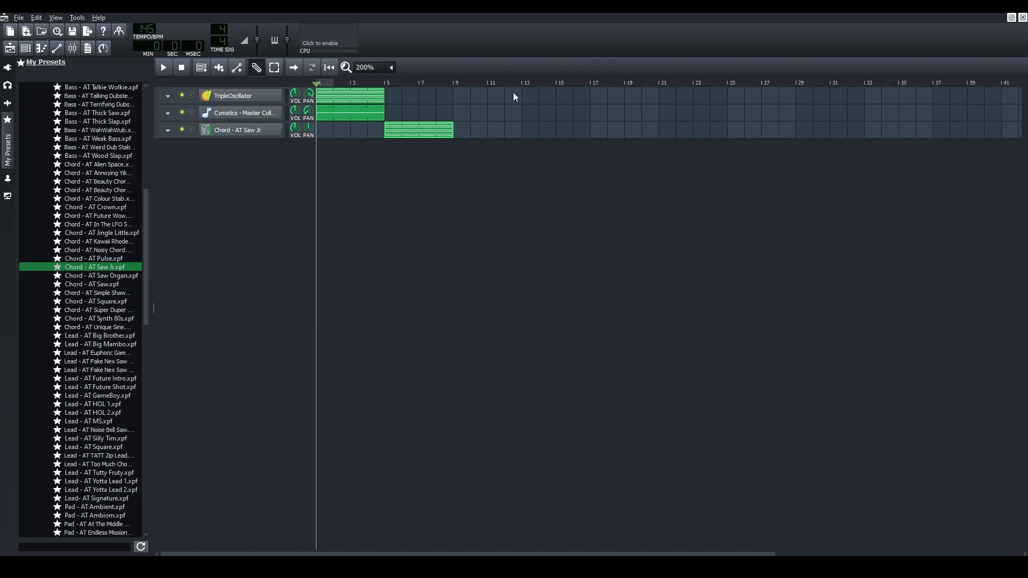
{"action": "mouse_move", "coordinate": [511, 102]}
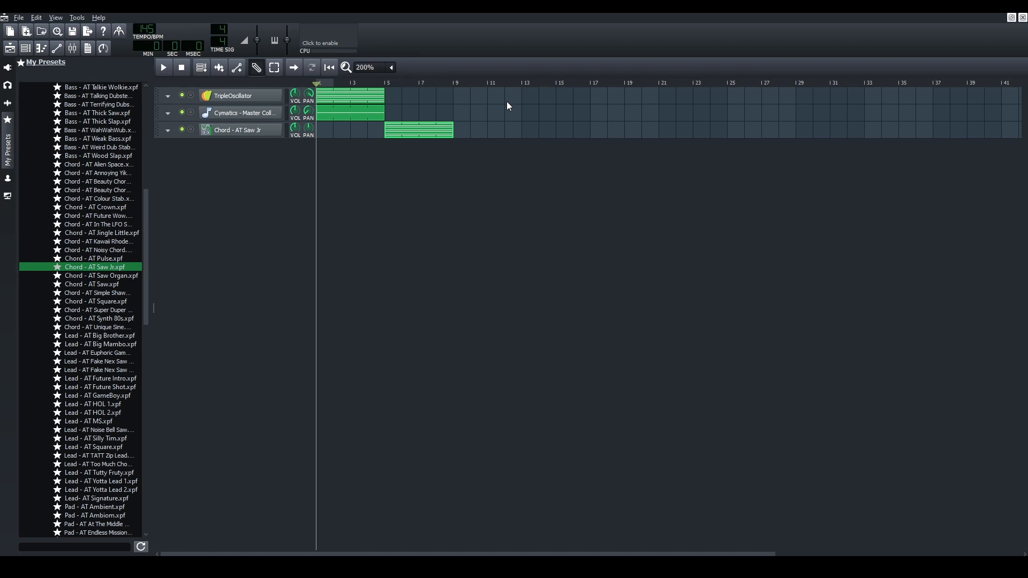
{"action": "mouse_move", "coordinate": [383, 75]}
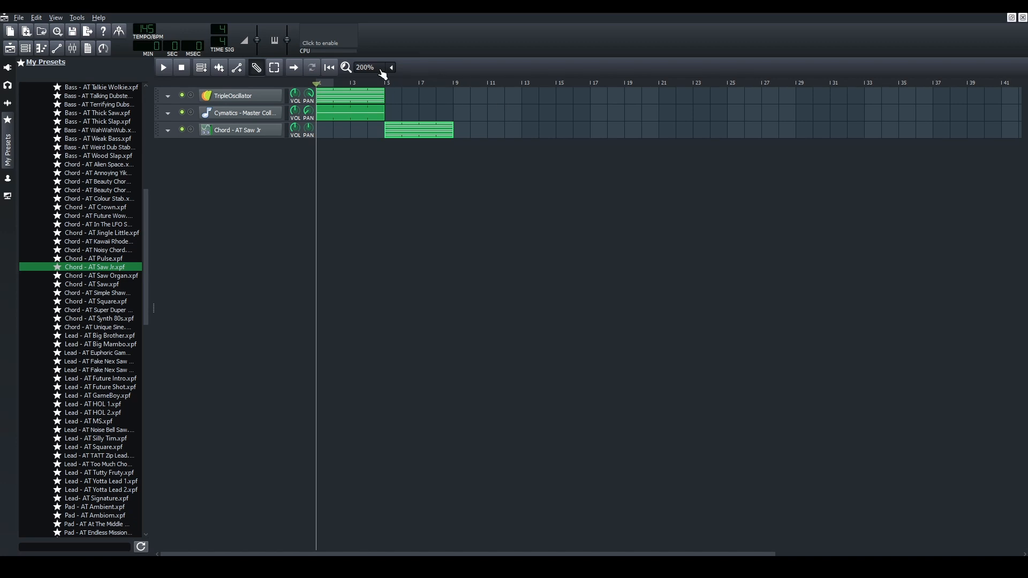
Set the Song Editor timeline zoom to 800%.
{"action": "left_click", "coordinate": [345, 67]}
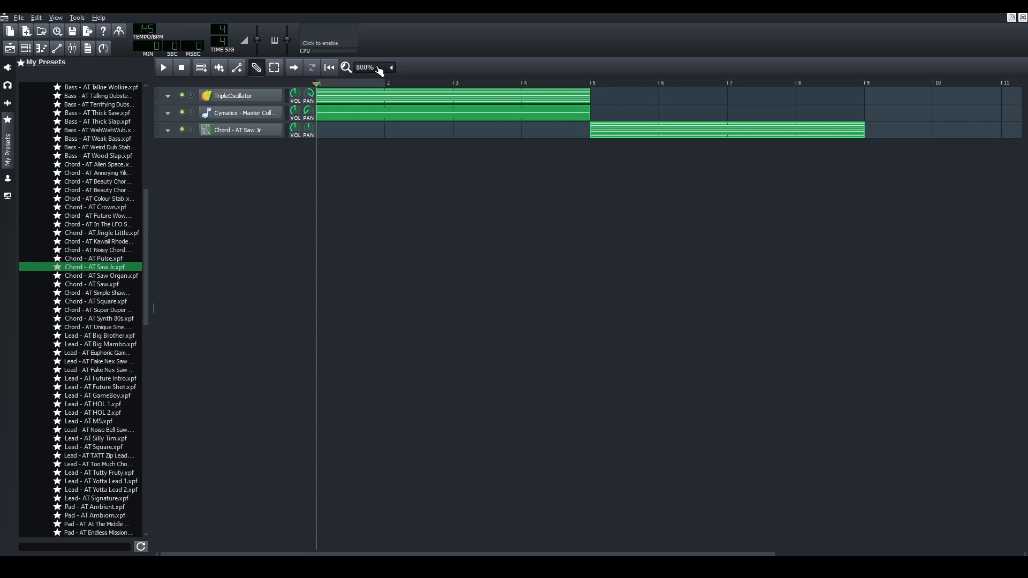
{"action": "mouse_move", "coordinate": [470, 182]}
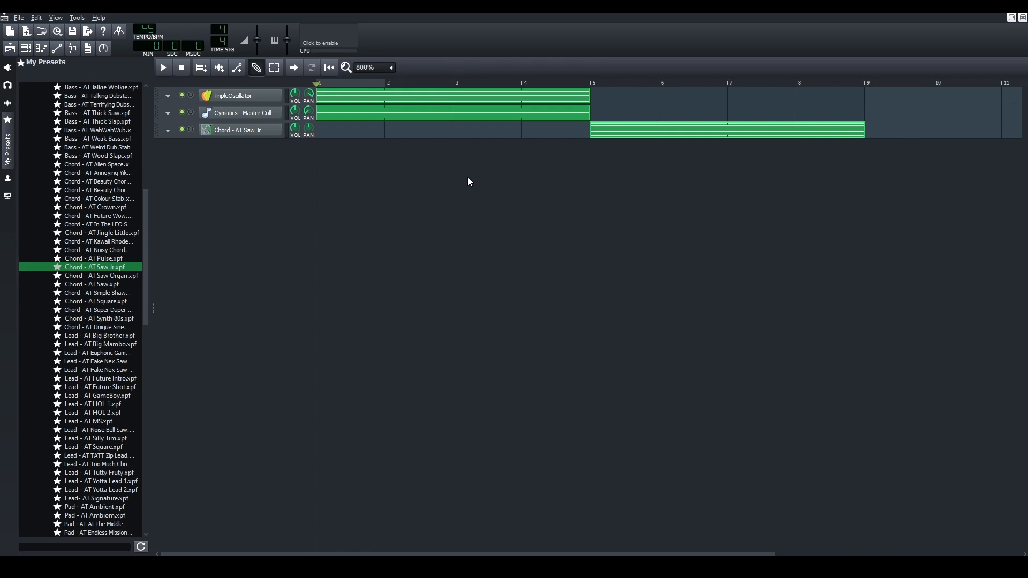
{"action": "mouse_move", "coordinate": [326, 145]}
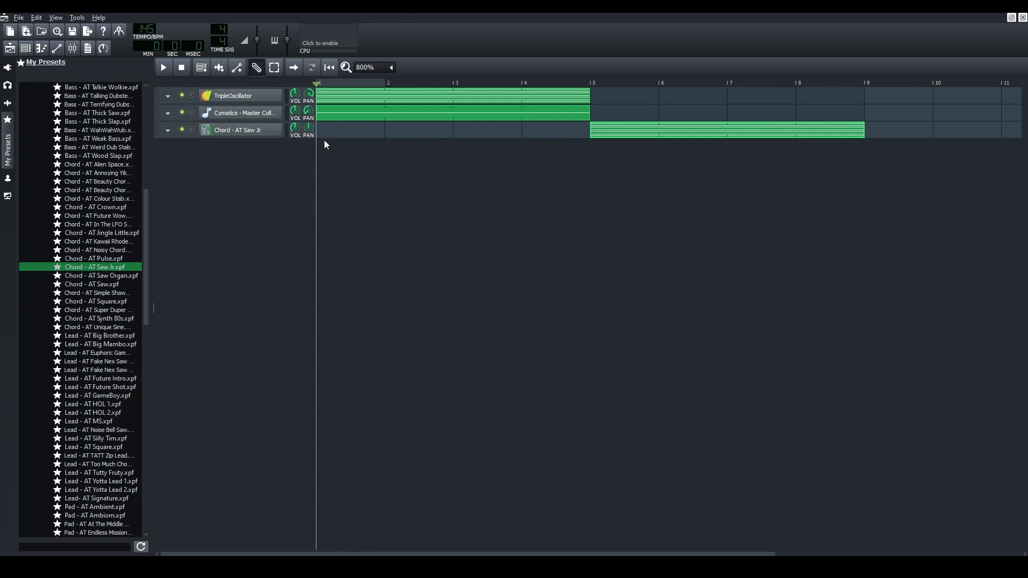
{"action": "mouse_move", "coordinate": [278, 115]}
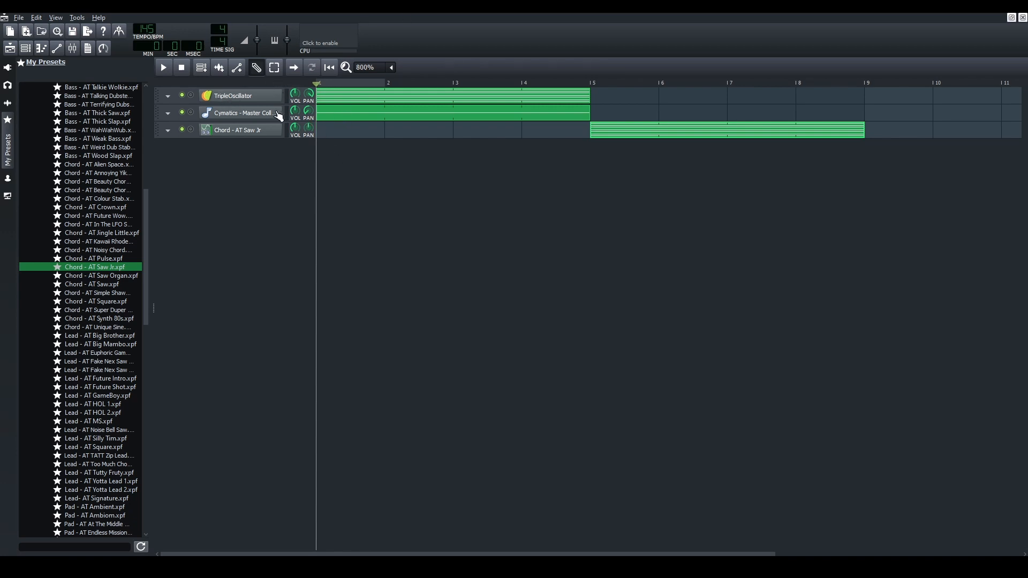
{"action": "mouse_move", "coordinate": [248, 101]}
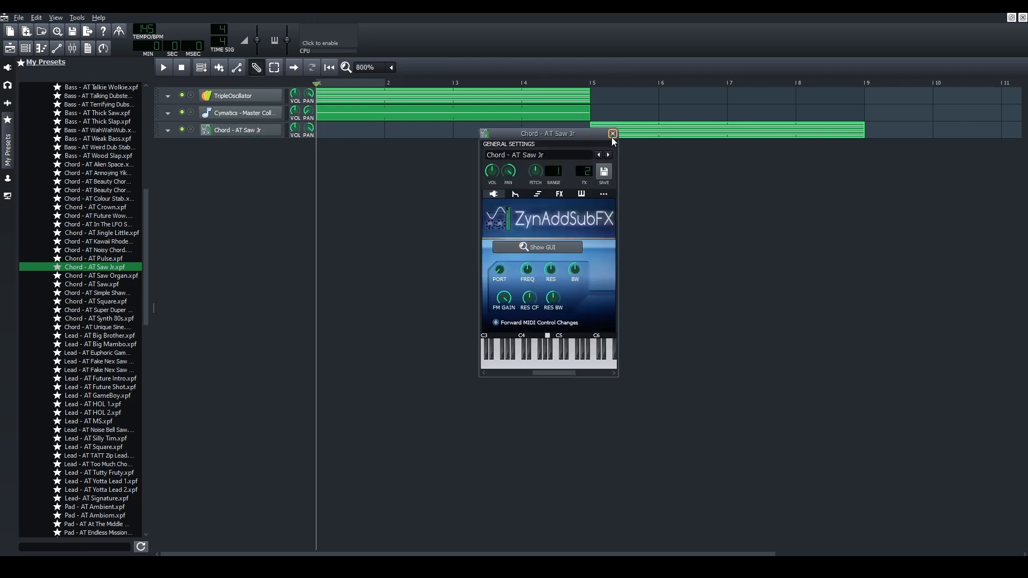
Add an Amplifier effect to the Chord - AT Saw Jr instrument's FX chain.
{"action": "left_click", "coordinate": [613, 133]}
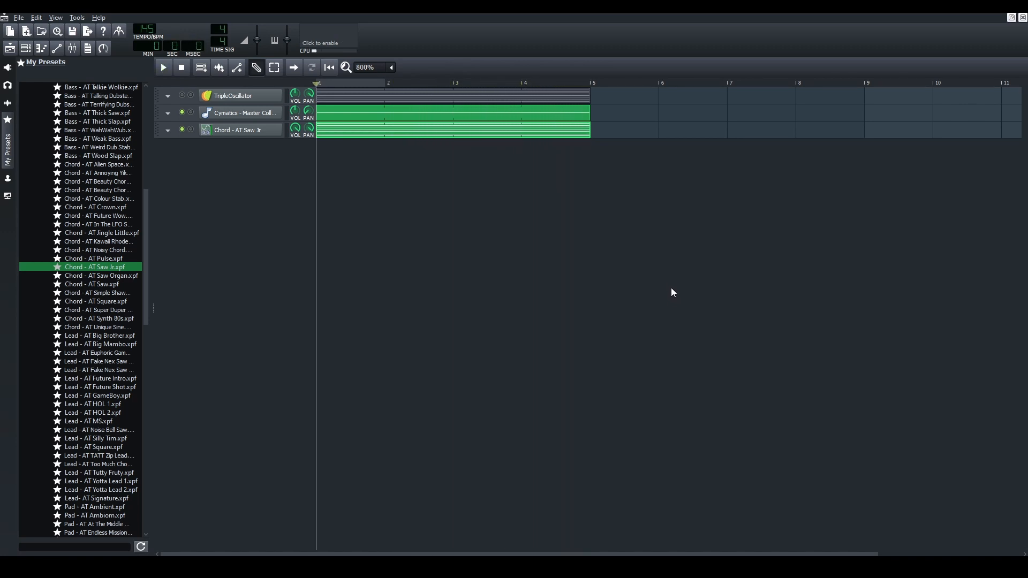
{"action": "left_click", "coordinate": [241, 130]}
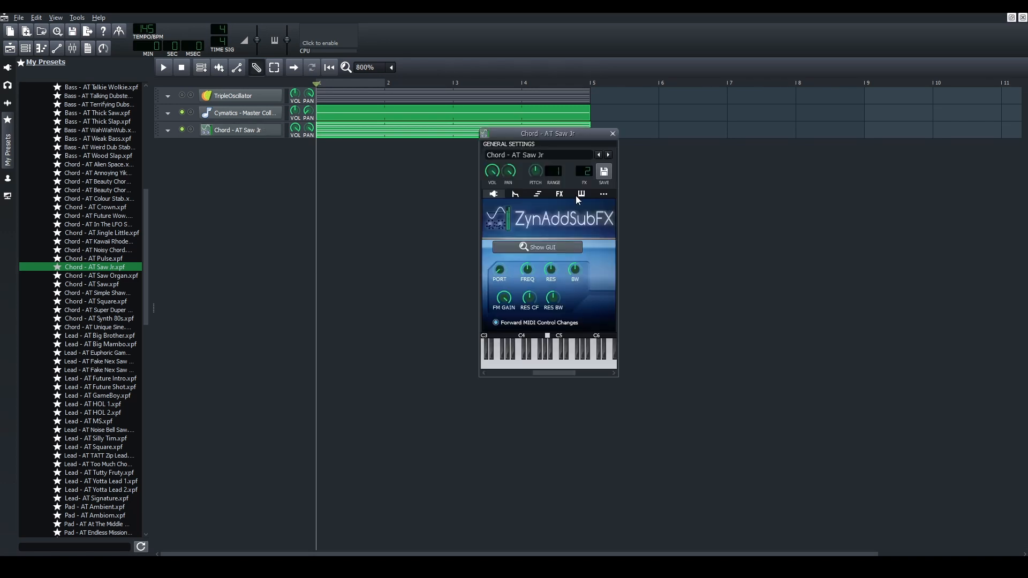
{"action": "left_click", "coordinate": [559, 194]}
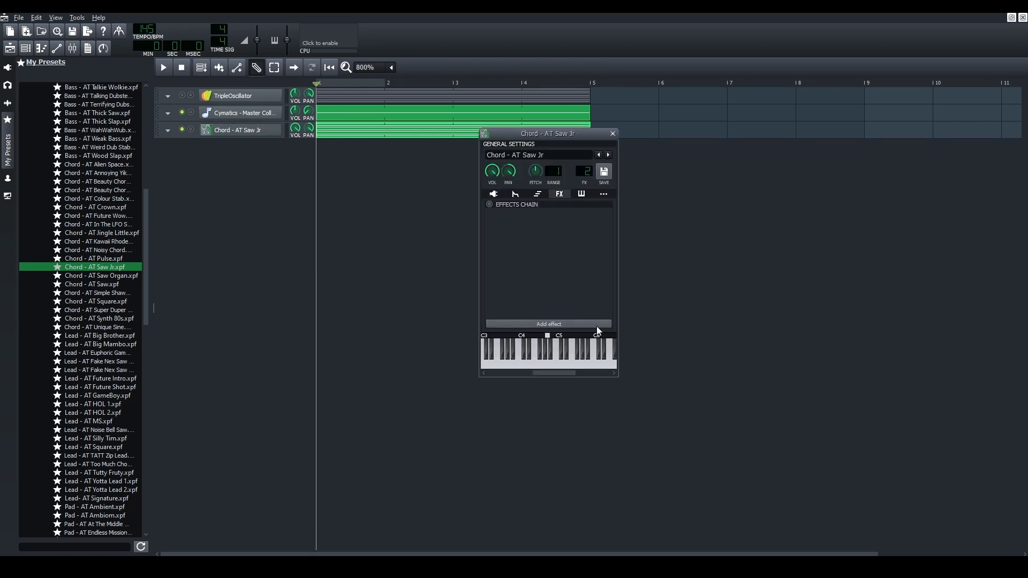
{"action": "left_click", "coordinate": [548, 324]}
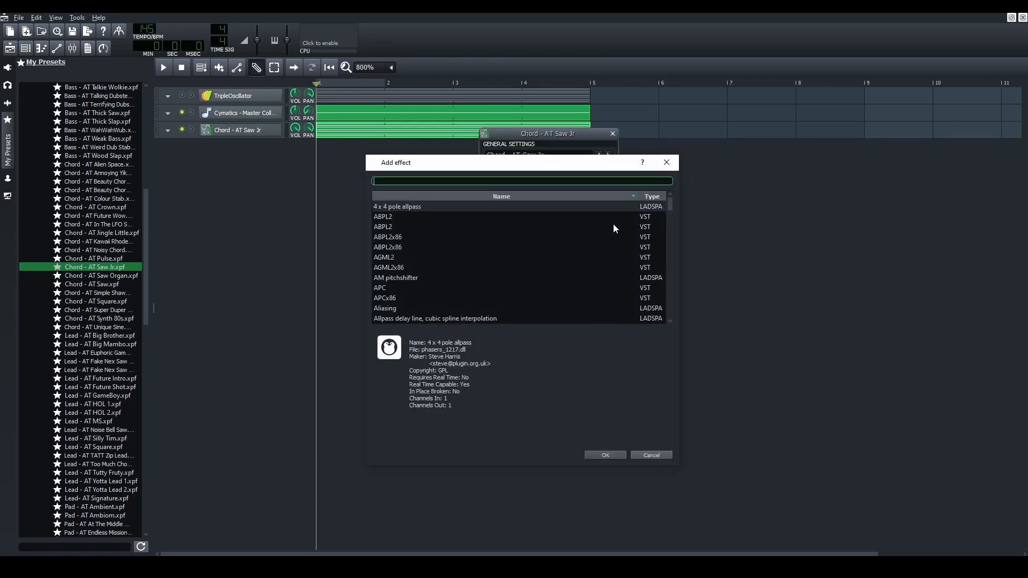
{"action": "type", "text": "amp"}
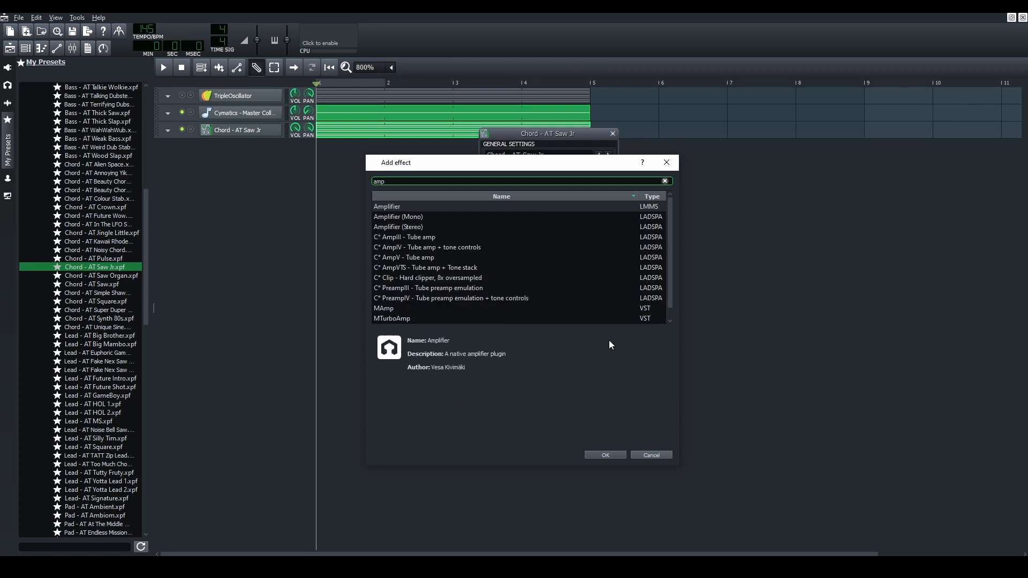
{"action": "left_click", "coordinate": [605, 455]}
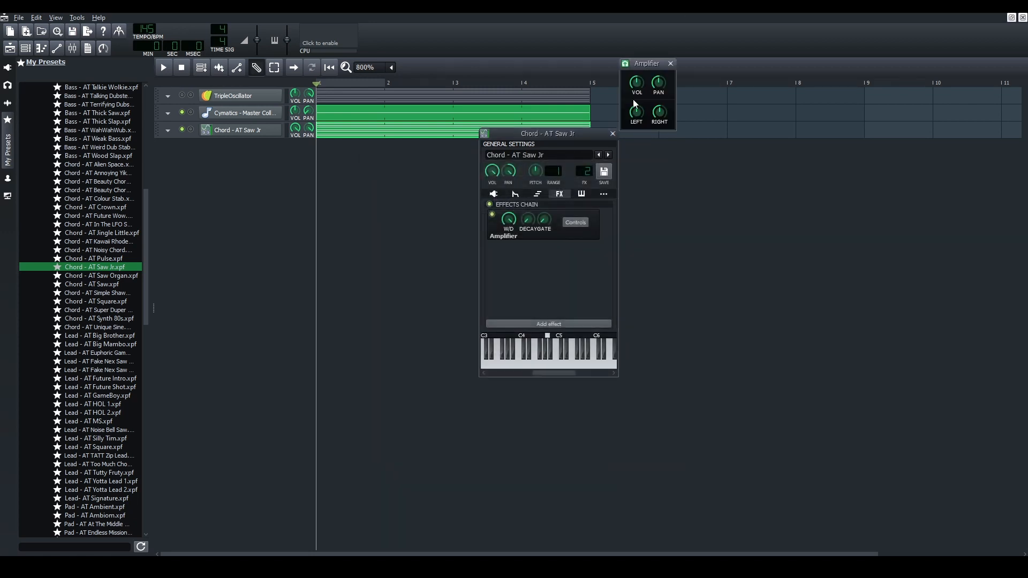
{"action": "left_click", "coordinate": [670, 63]}
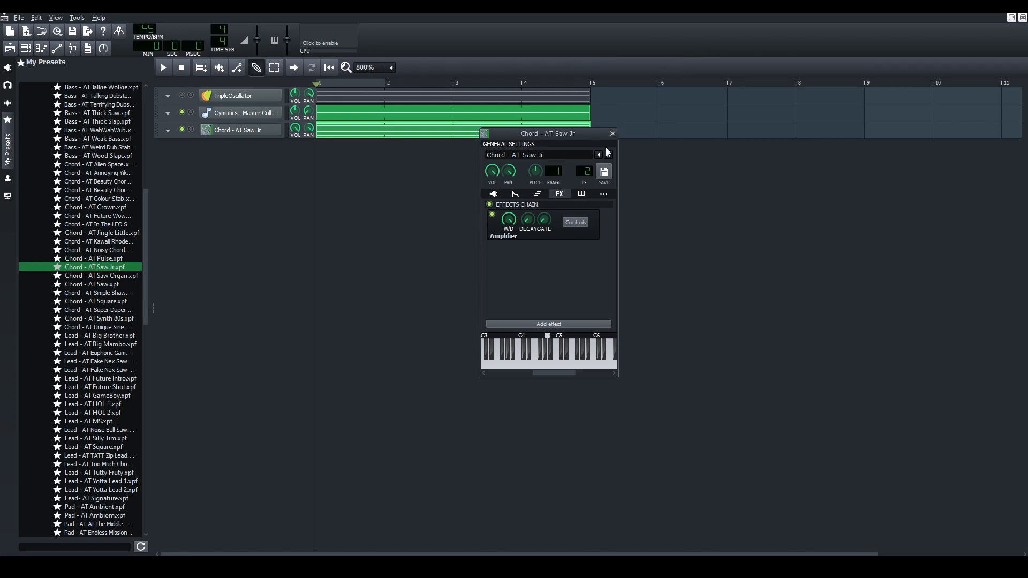
{"action": "left_click", "coordinate": [164, 68]}
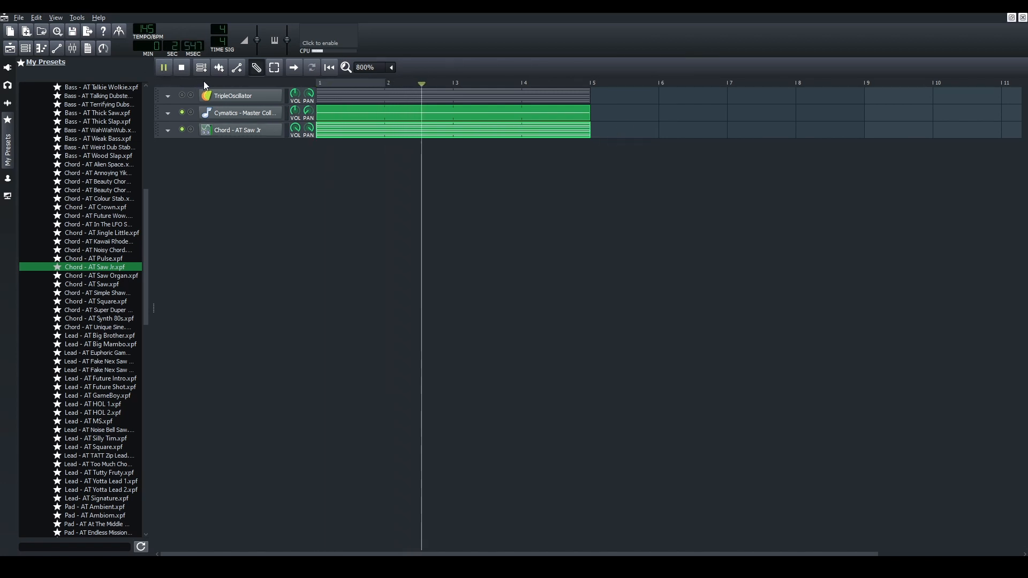
Check the Vocoder, Carrier and Modulator channels in the FX-Mixer, then close it.
{"action": "left_click", "coordinate": [181, 67]}
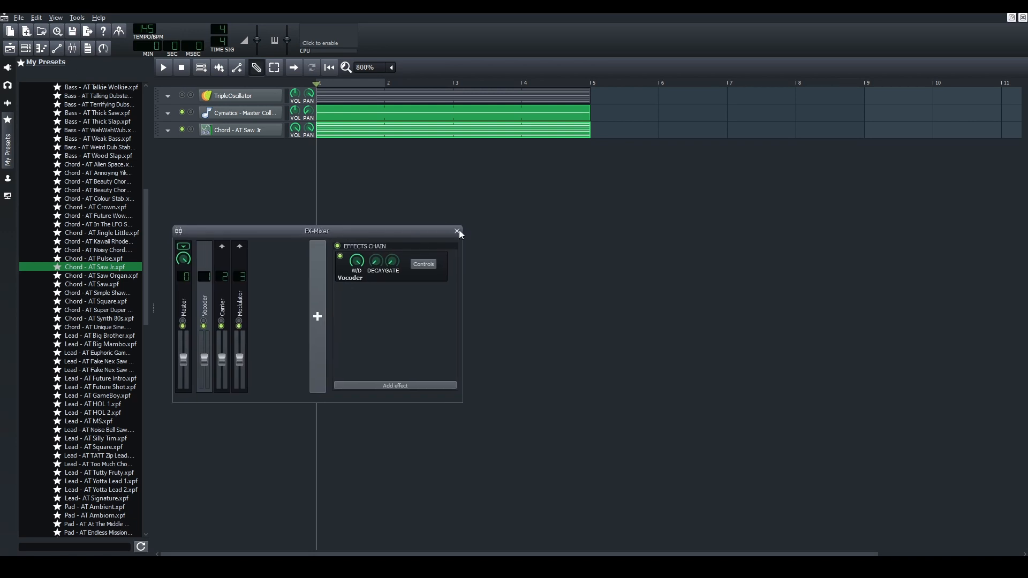
{"action": "left_click", "coordinate": [456, 231]}
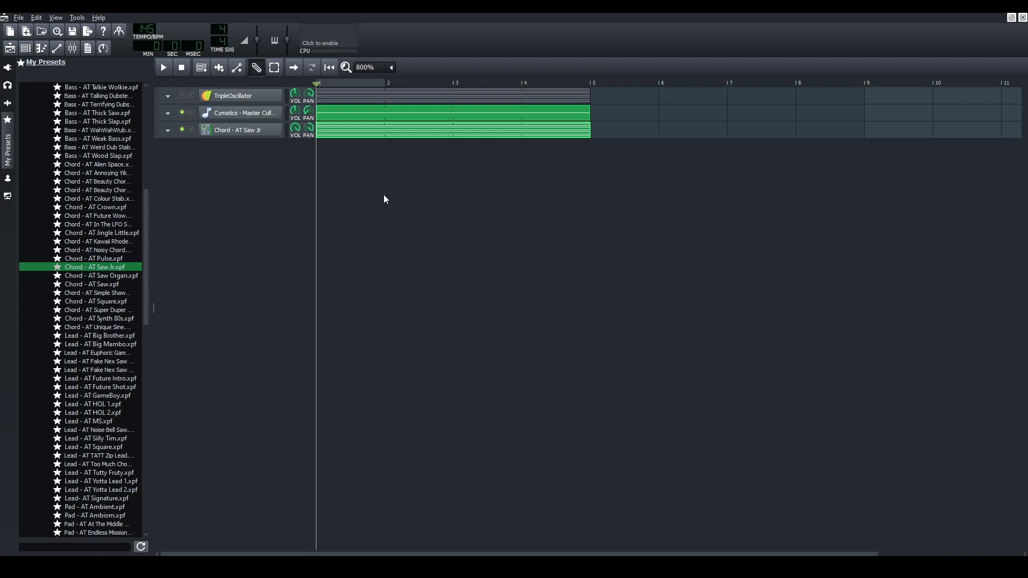
{"action": "mouse_move", "coordinate": [199, 120]}
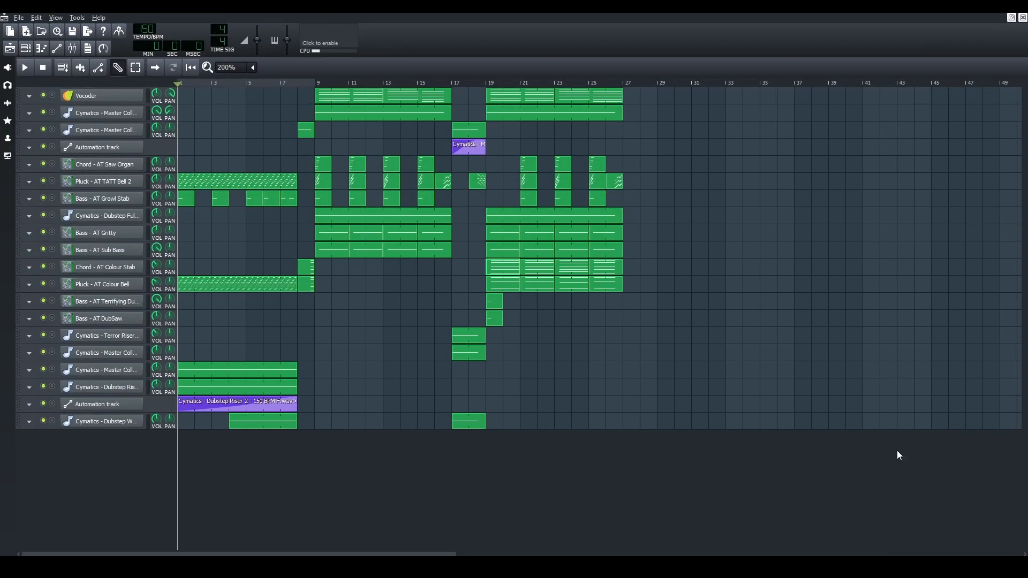
{"action": "mouse_move", "coordinate": [867, 501]}
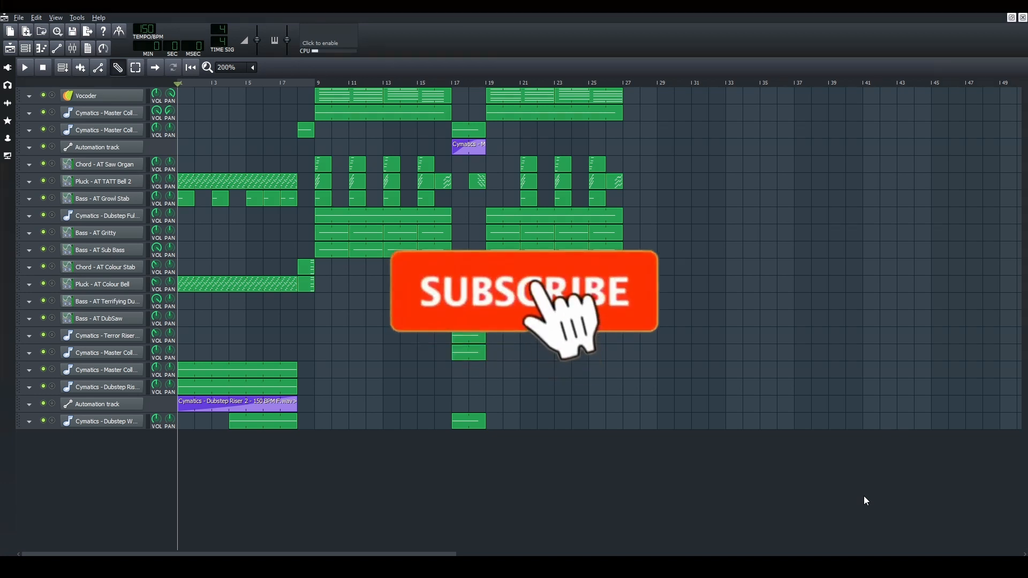
{"action": "left_click", "coordinate": [544, 305]}
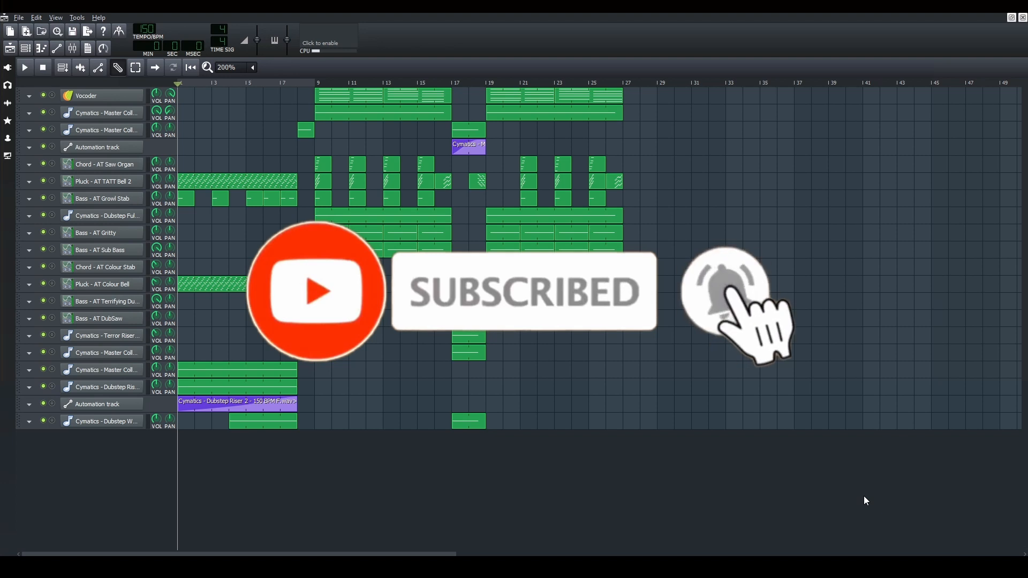